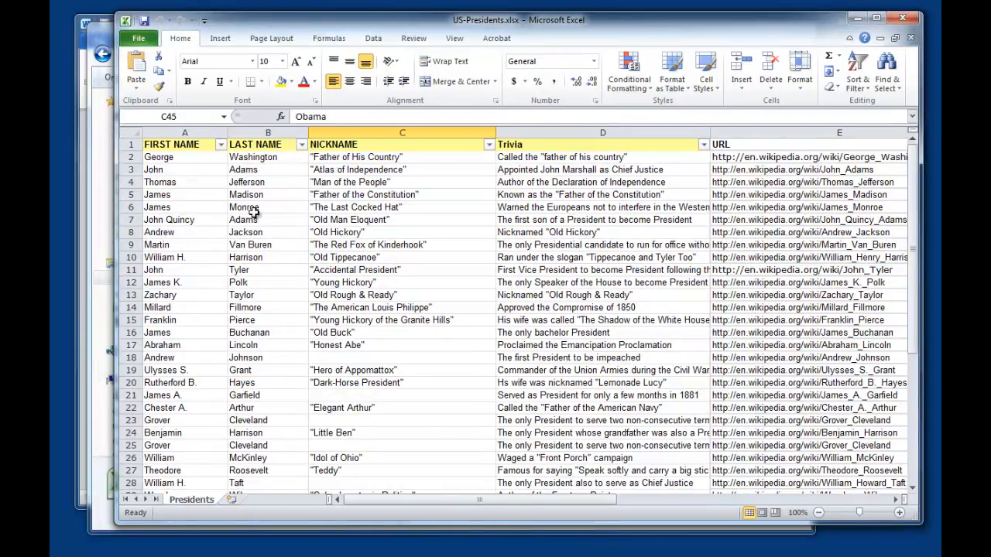
pyautogui.moveTo(317, 346)
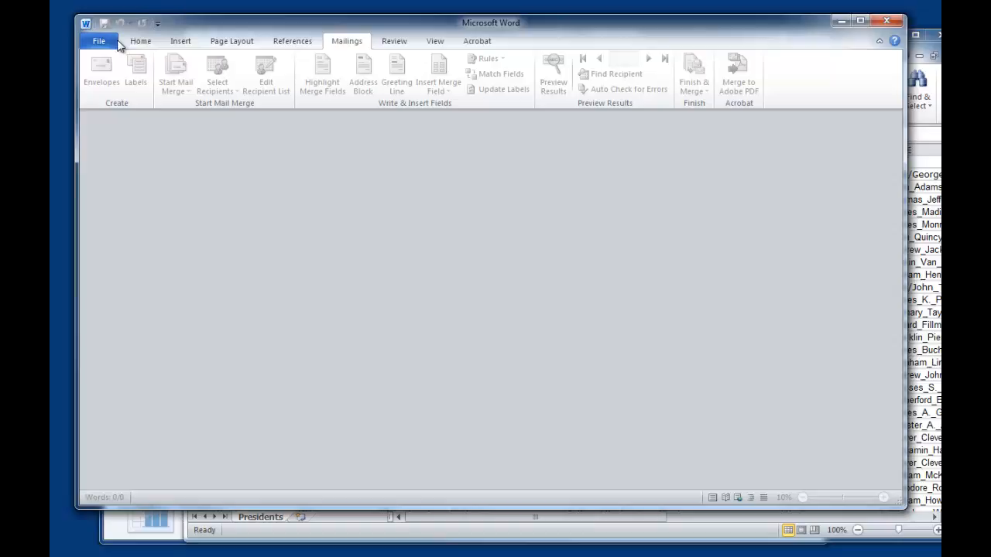
# - Bring up Word's File menu with the new-document templates
pyautogui.click(98, 40)
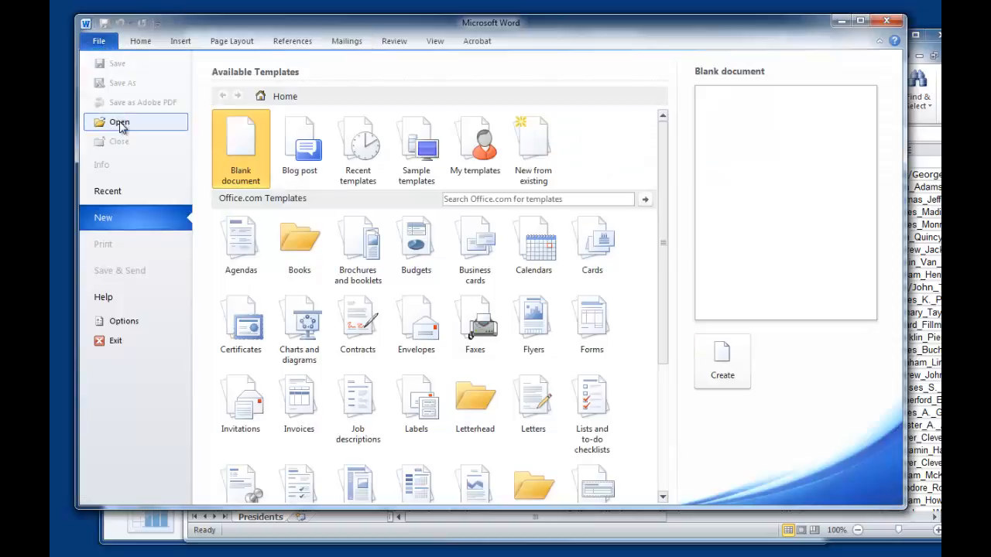
pyautogui.moveTo(249, 147)
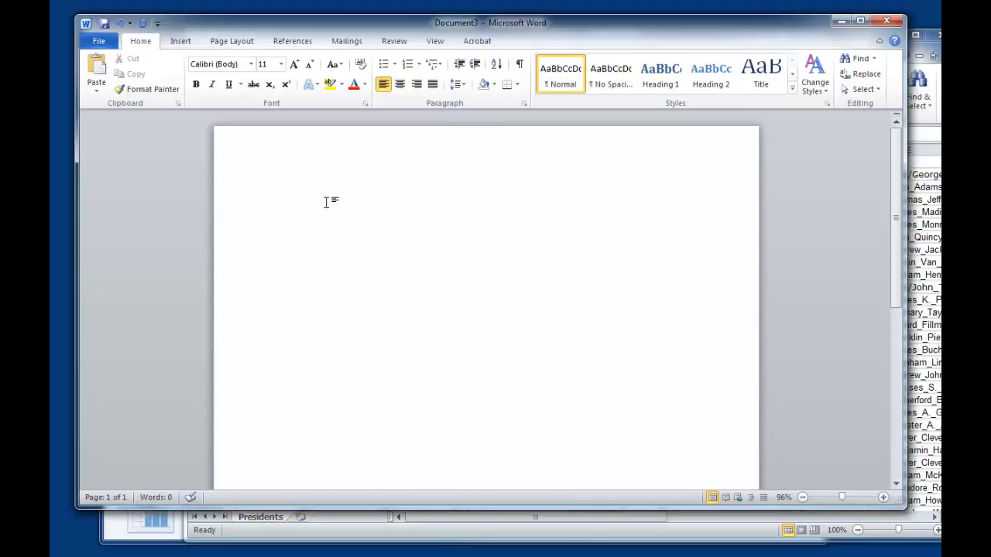
pyautogui.moveTo(589, 27)
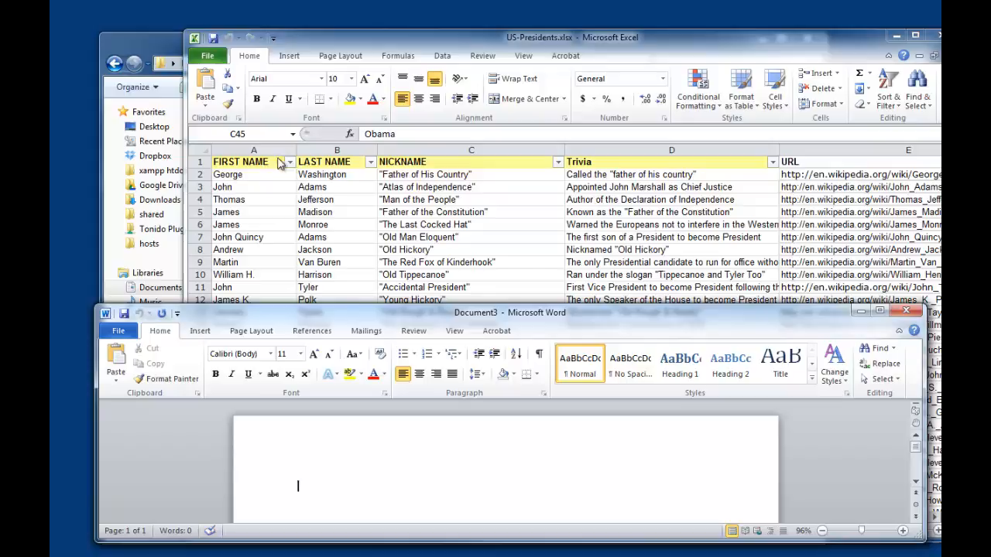
pyautogui.moveTo(244, 180)
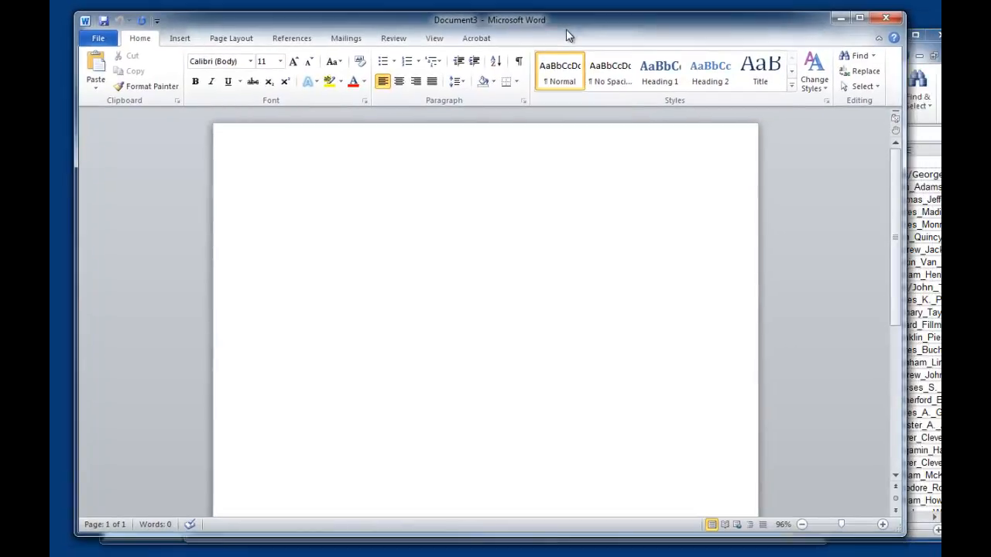
# - Type an empty <h2></h2> heading tag pair and start a new line
pyautogui.write('<')
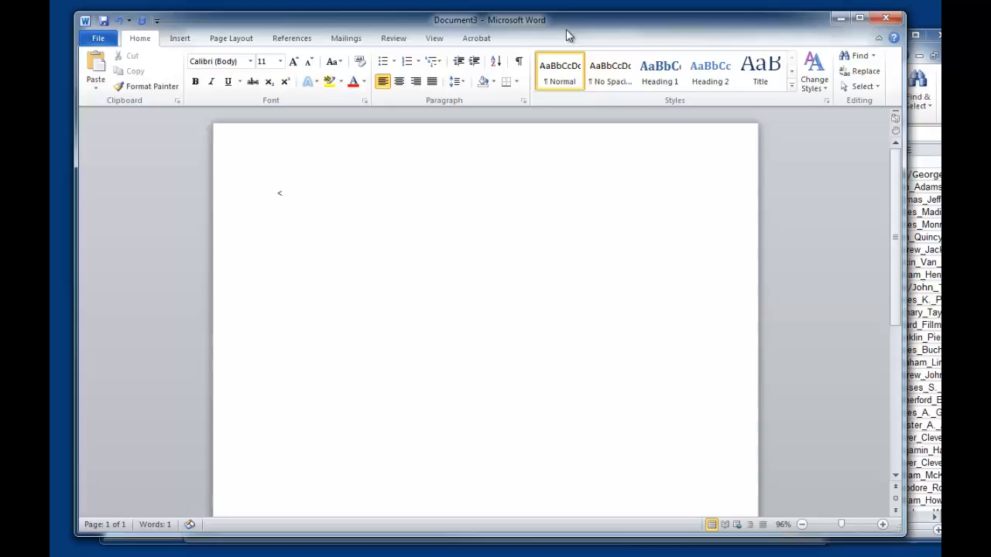
pyautogui.write('h')
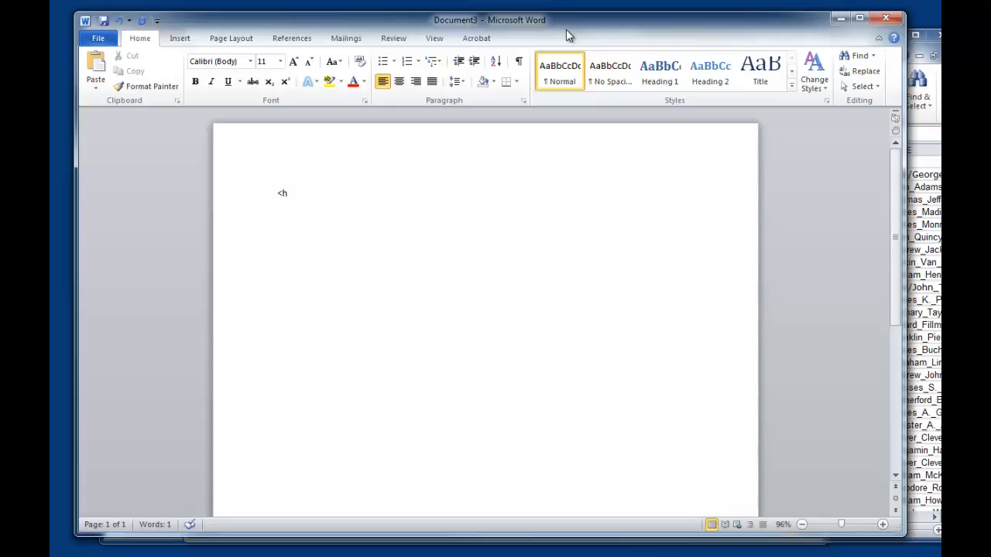
pyautogui.write('2>')
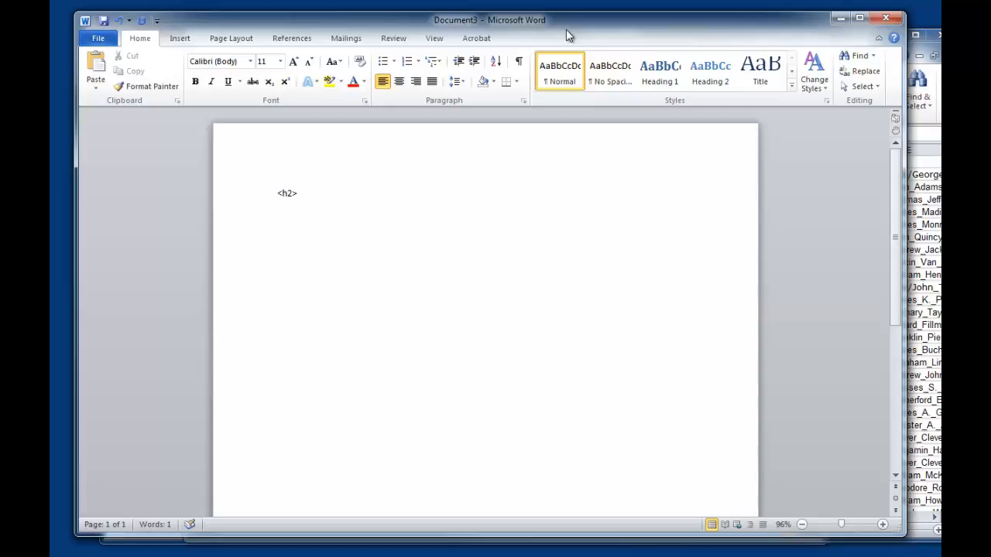
pyautogui.write('></h')
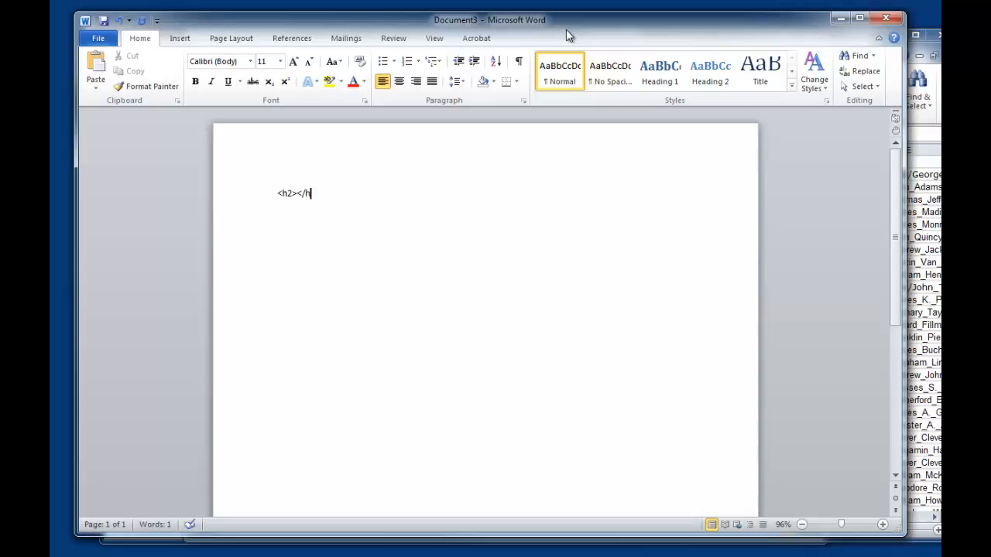
pyautogui.press('enter')
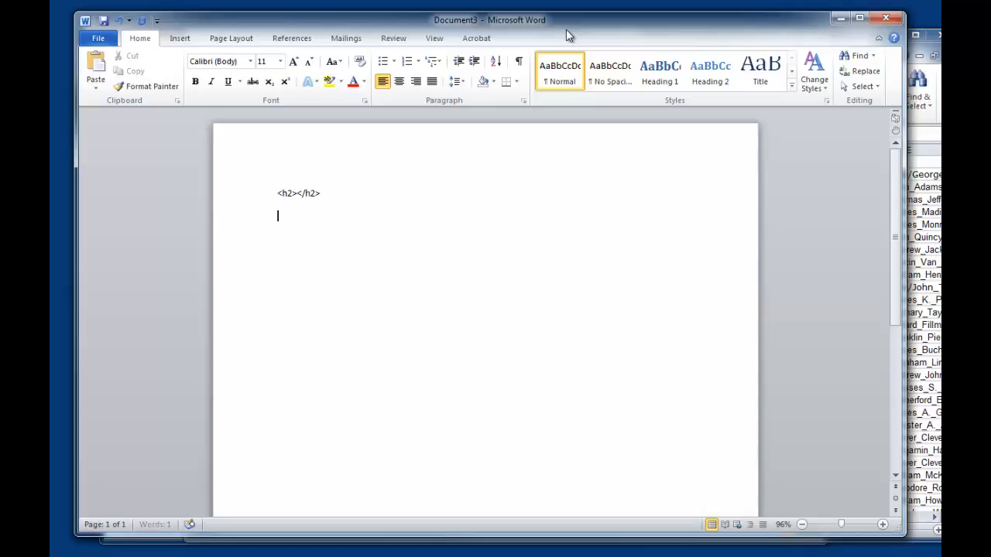
# - Add a <p></p> tag pair containing a <br /> line-break tag
pyautogui.write('<p></p>')
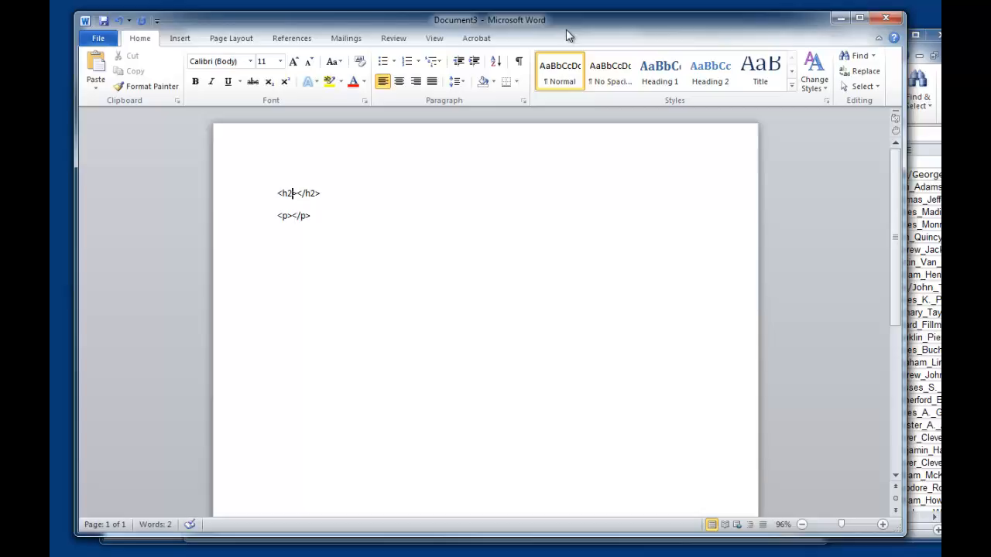
pyautogui.click(292, 216)
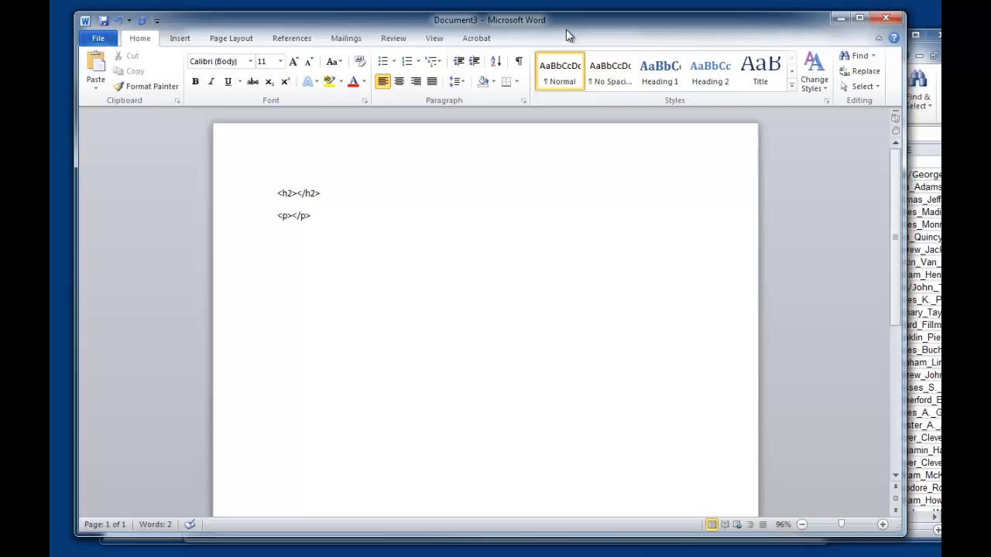
pyautogui.write('" "')
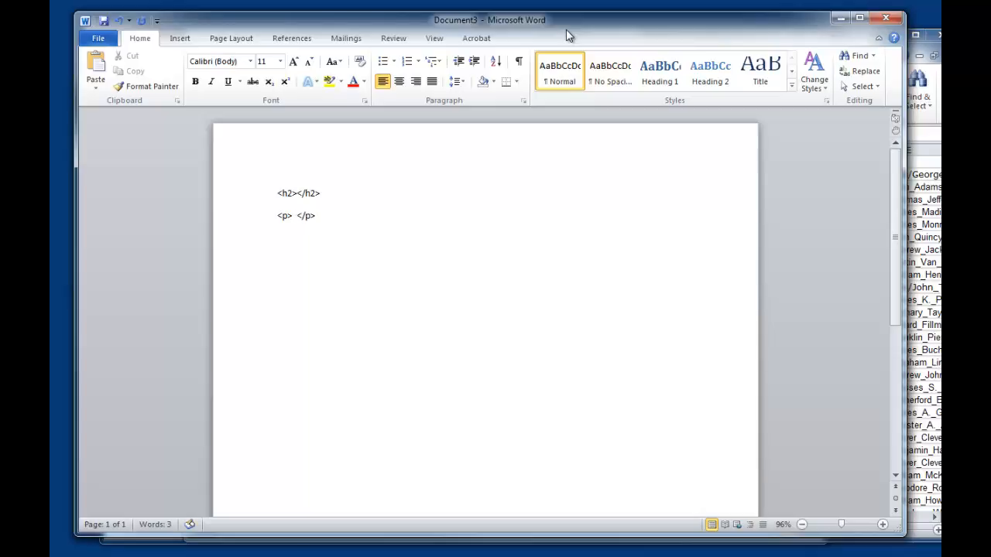
pyautogui.press('Backspace')
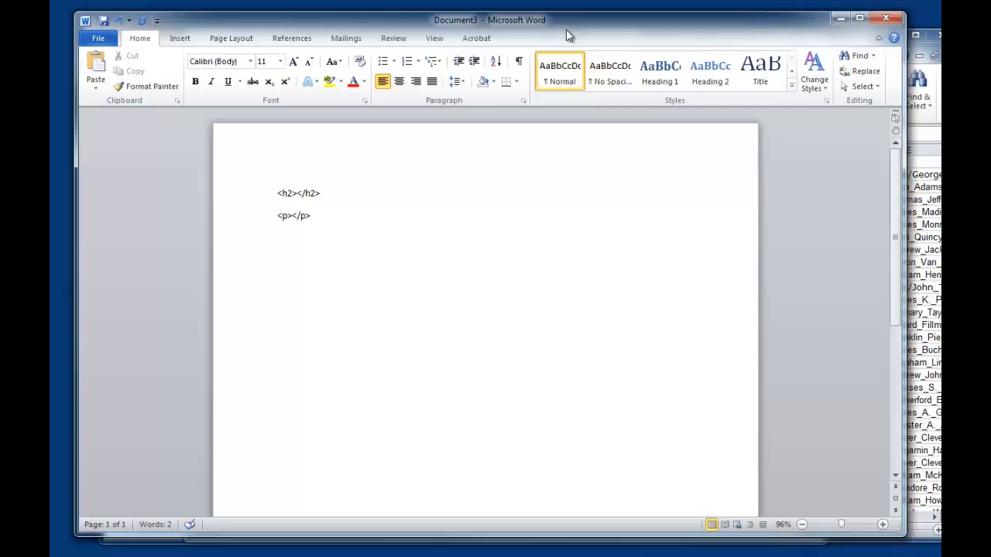
pyautogui.write('<br />')
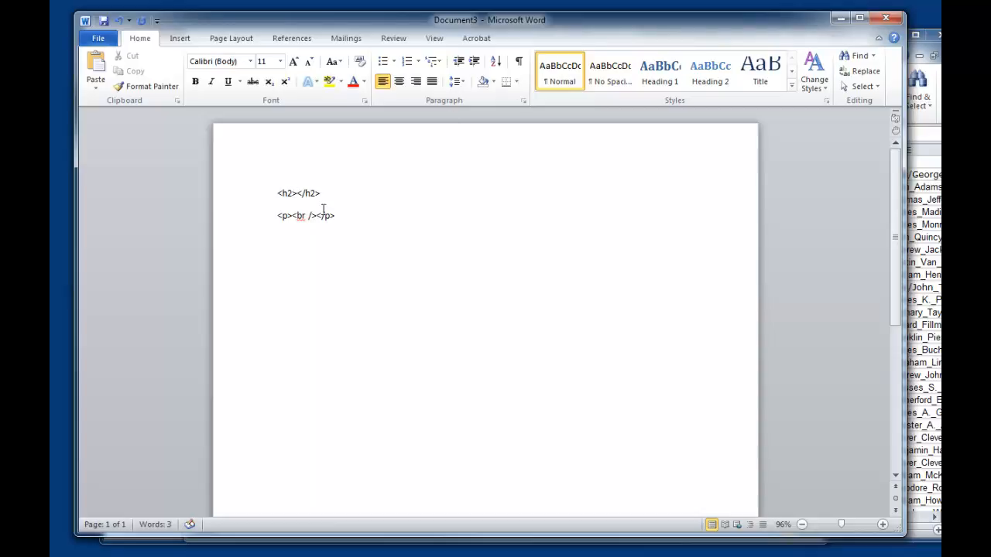
# - Test with 'George Washington' and 'Cherry Tre', then clear the heading tags and extra space
pyautogui.write('George')
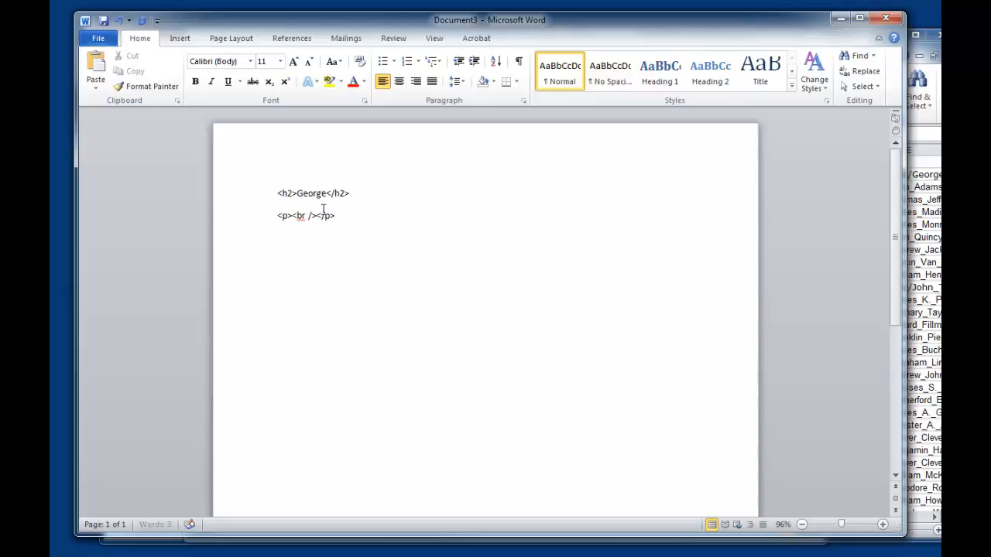
pyautogui.write('Washington')
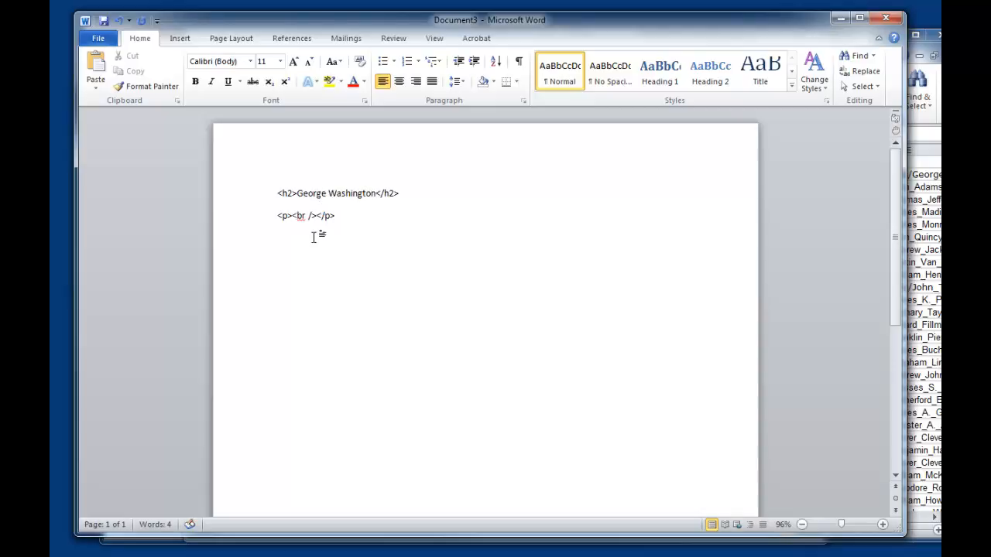
pyautogui.write('Cherry Tre')
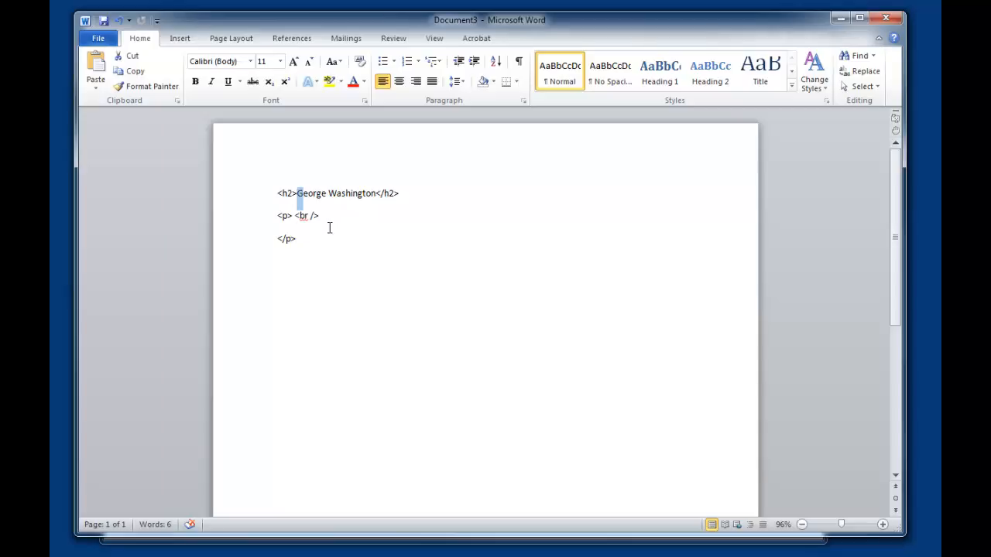
pyautogui.press('Delete')
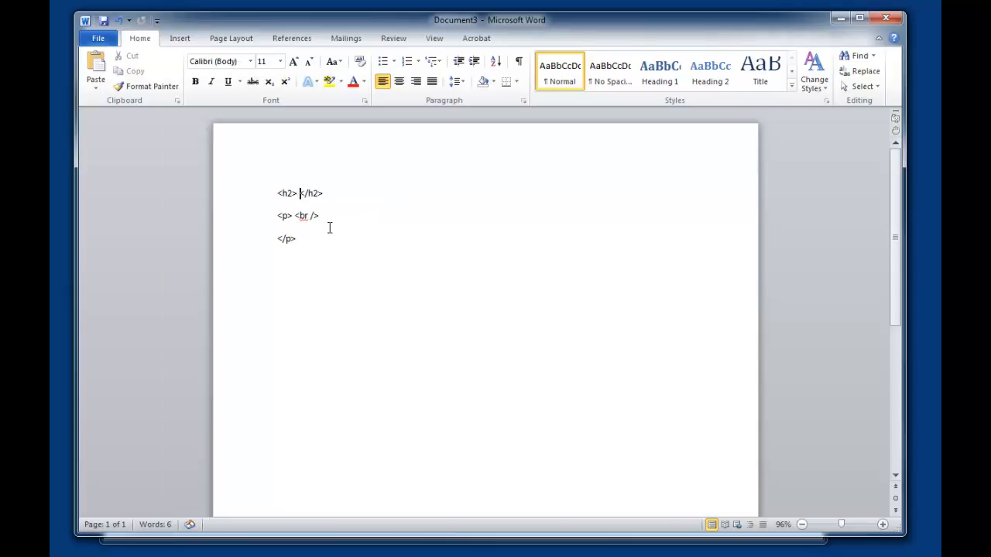
pyautogui.press('Backspace')
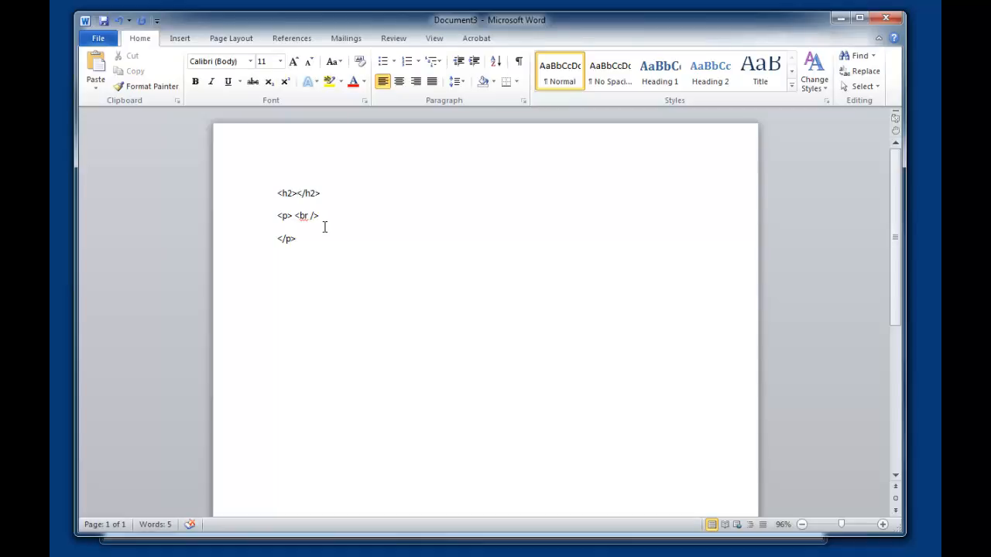
# - Launch the step-by-step Mail Merge wizard and advance to step 2, Starting document
pyautogui.click(345, 38)
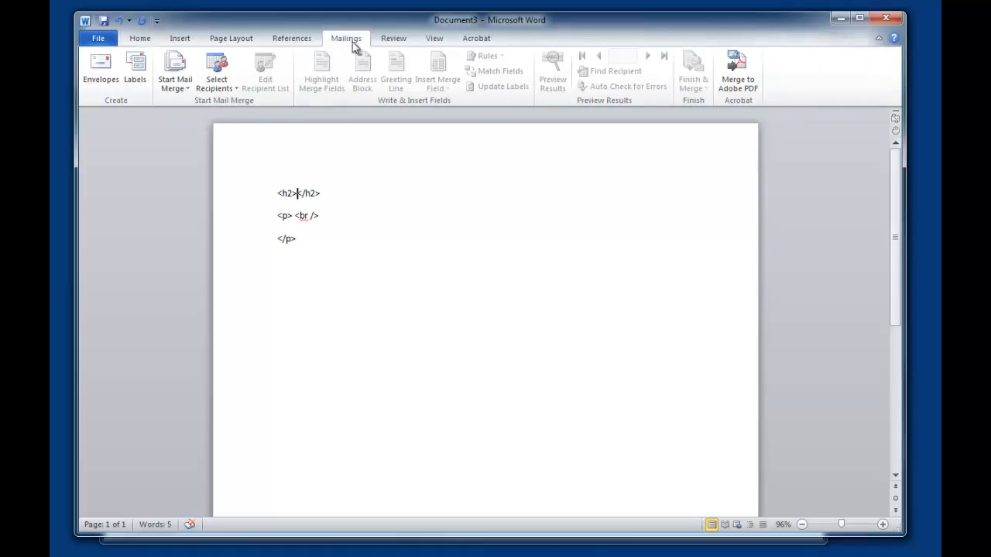
pyautogui.click(174, 69)
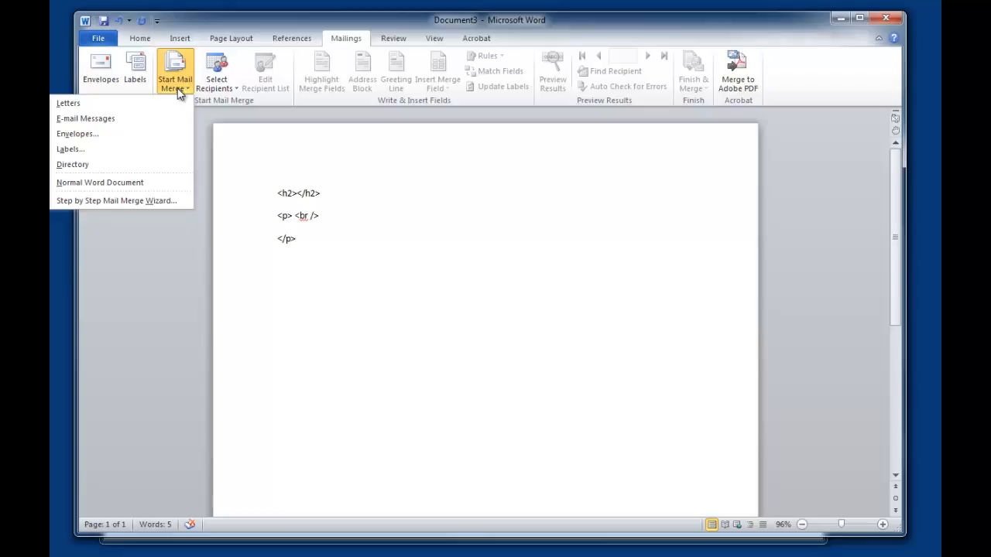
pyautogui.moveTo(116, 200)
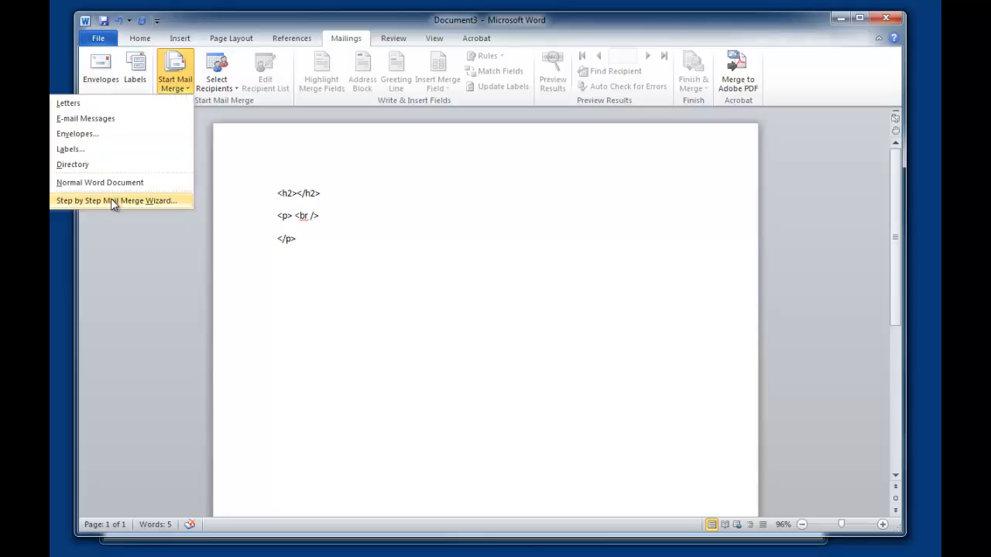
pyautogui.click(115, 201)
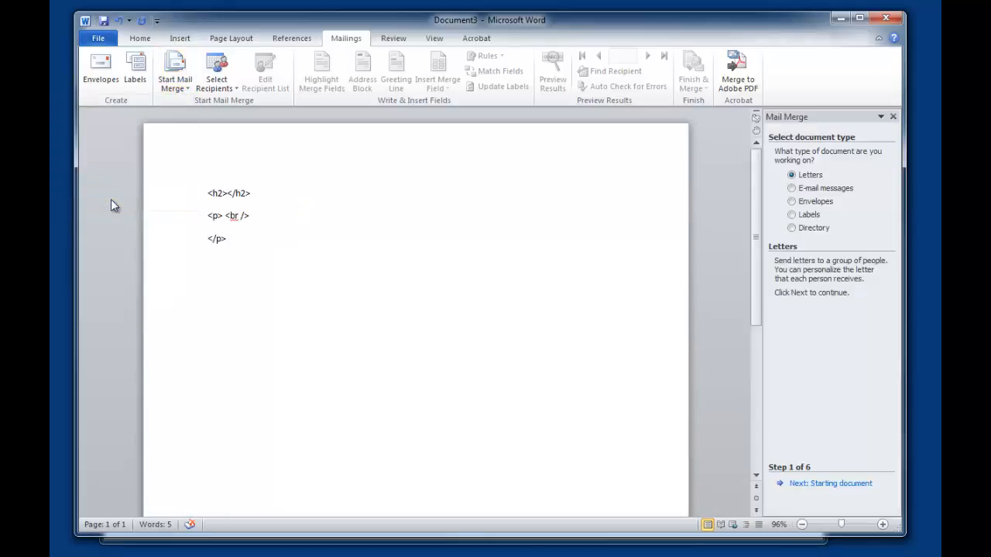
pyautogui.moveTo(852, 318)
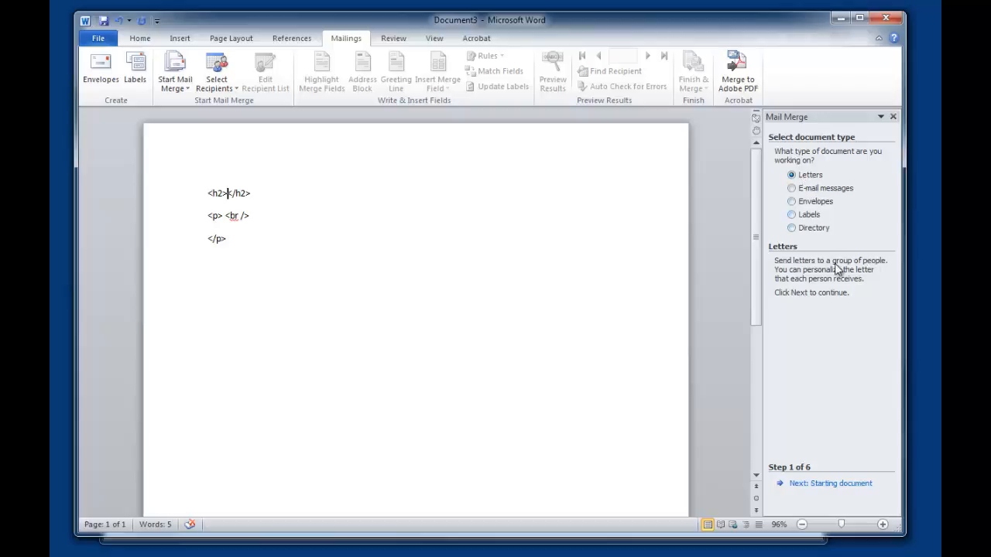
pyautogui.moveTo(829, 483)
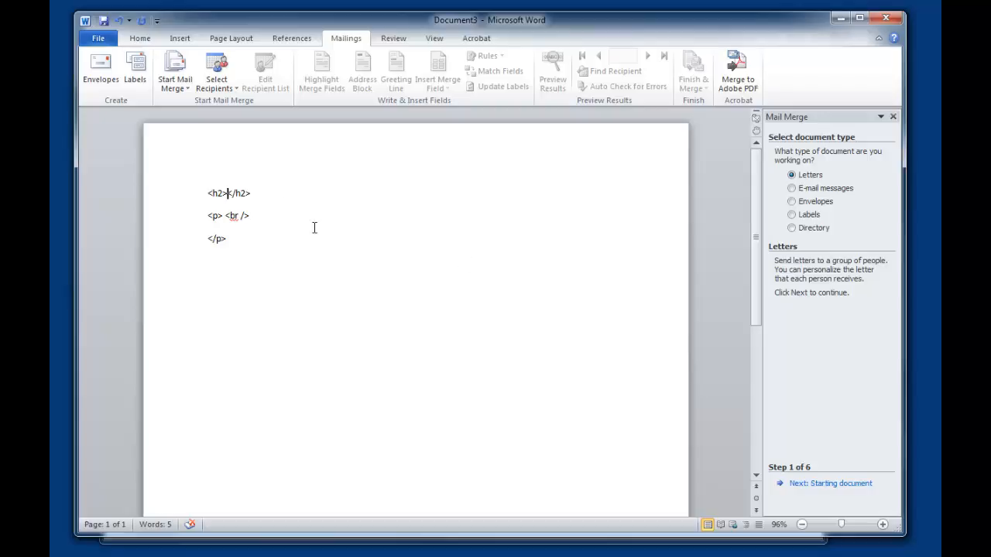
pyautogui.moveTo(829, 483)
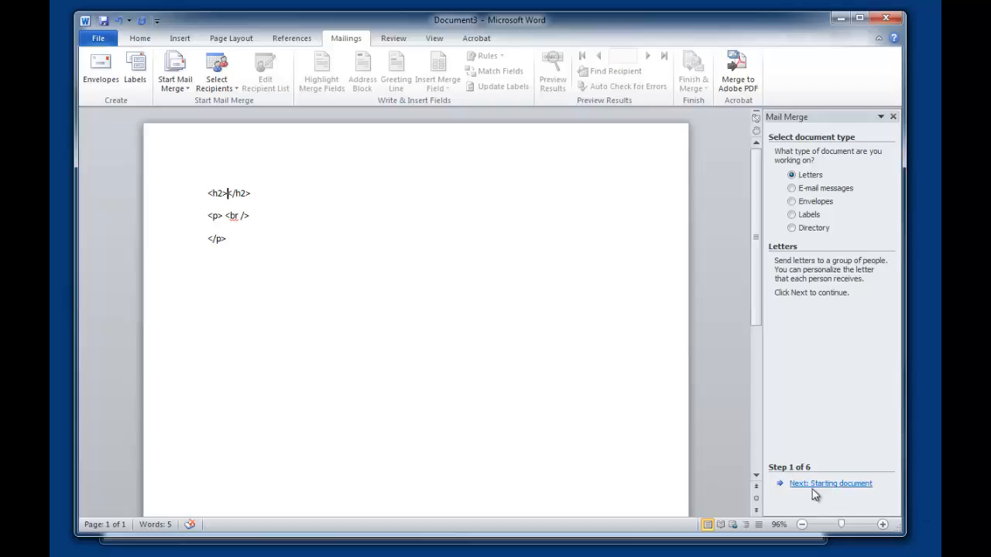
pyautogui.moveTo(830, 483)
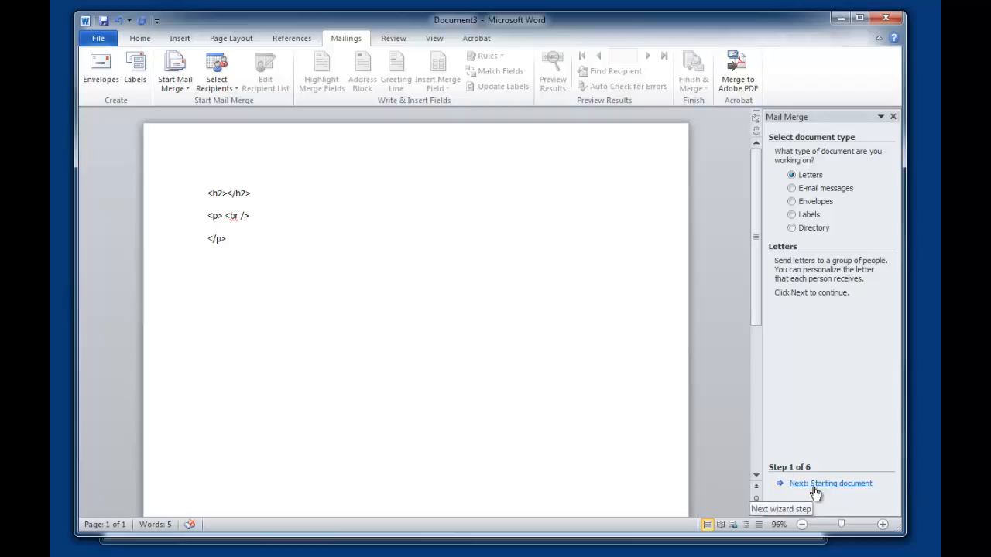
pyautogui.moveTo(825, 489)
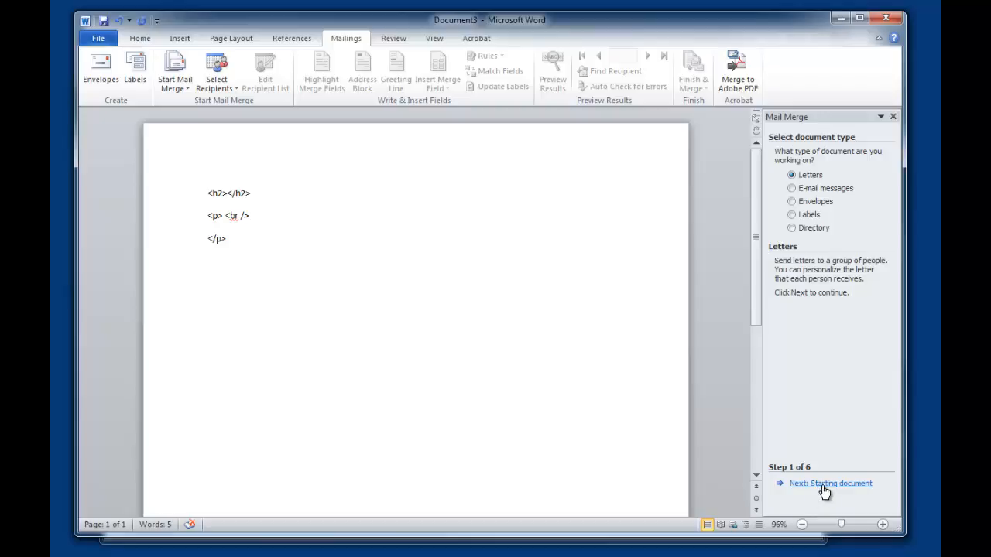
pyautogui.click(830, 483)
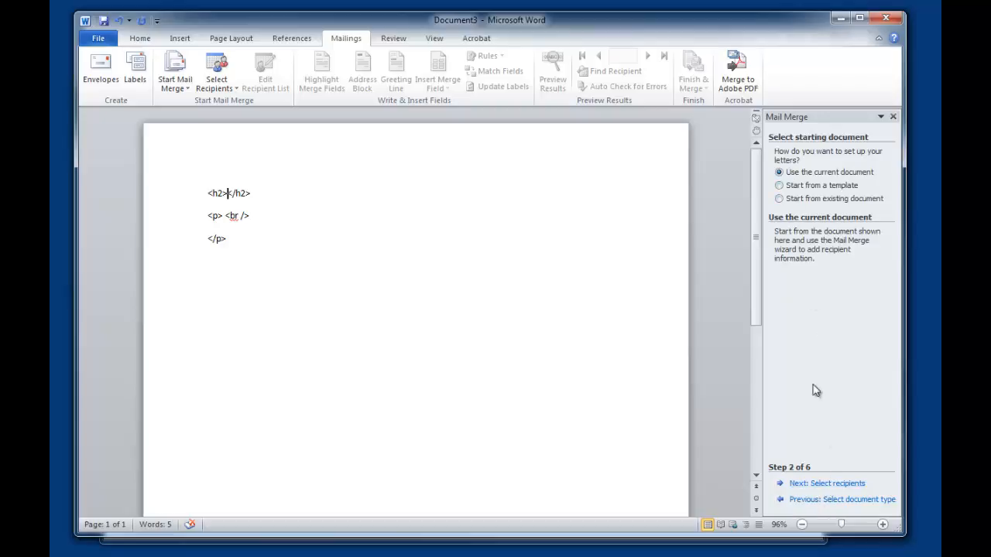
pyautogui.moveTo(813, 491)
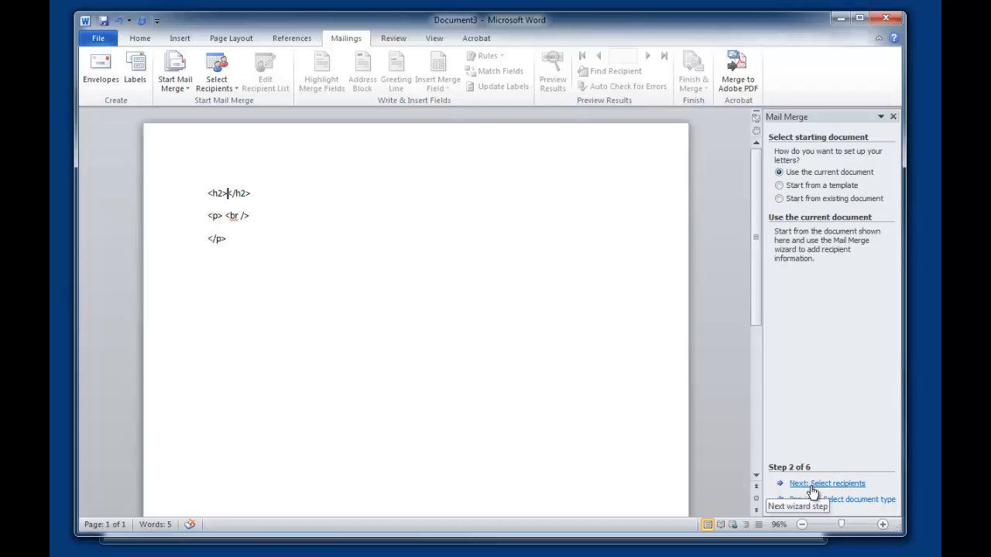
# - Use the Presidents$ table from Tutorial\US-Presidents.xlsx as recipients, accepting all presidents
pyautogui.click(825, 483)
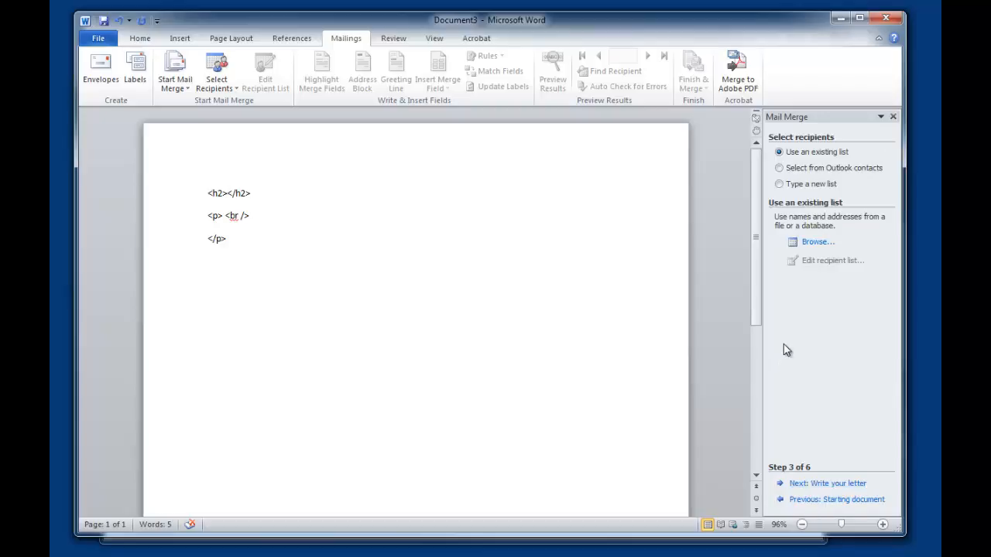
pyautogui.moveTo(813, 242)
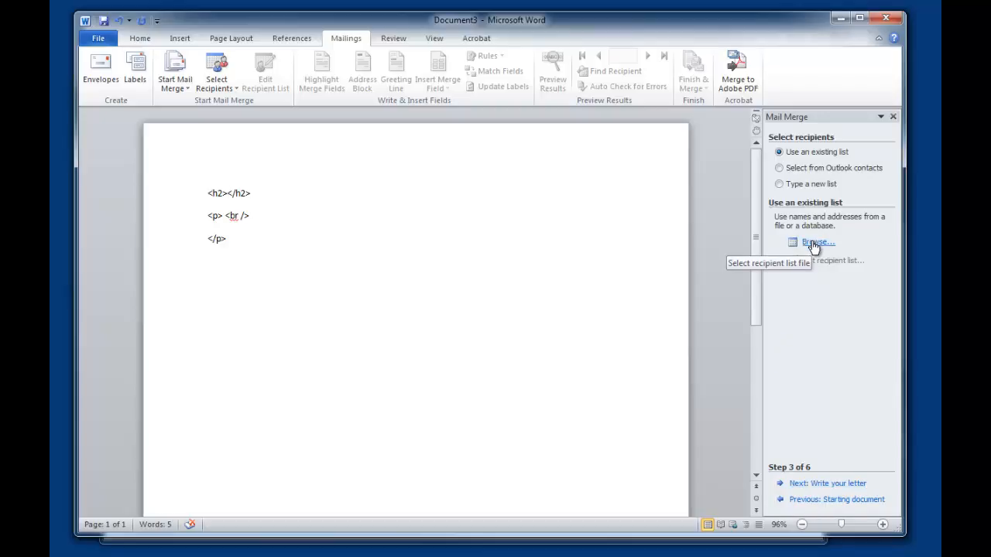
pyautogui.click(816, 241)
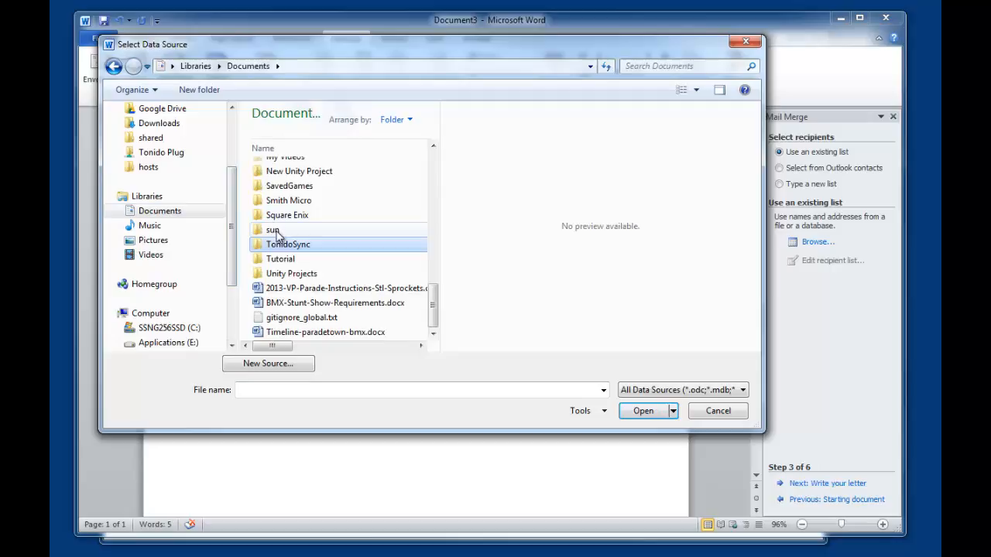
pyautogui.doubleClick(280, 259)
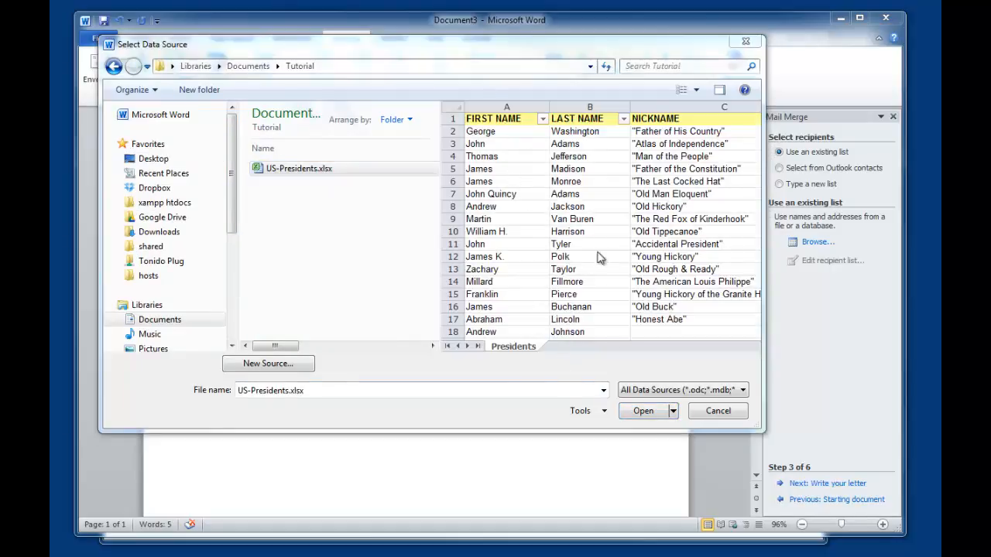
pyautogui.click(643, 411)
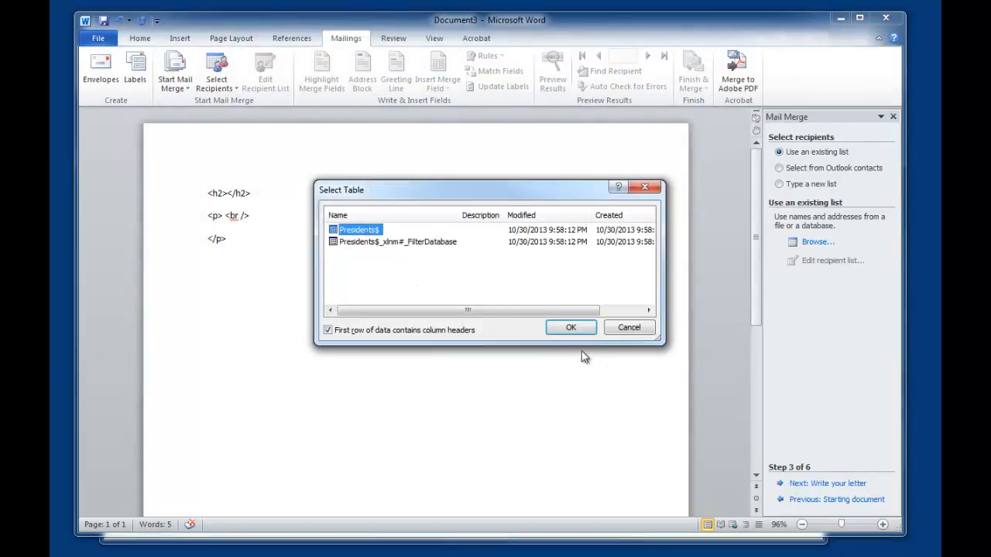
pyautogui.moveTo(438, 297)
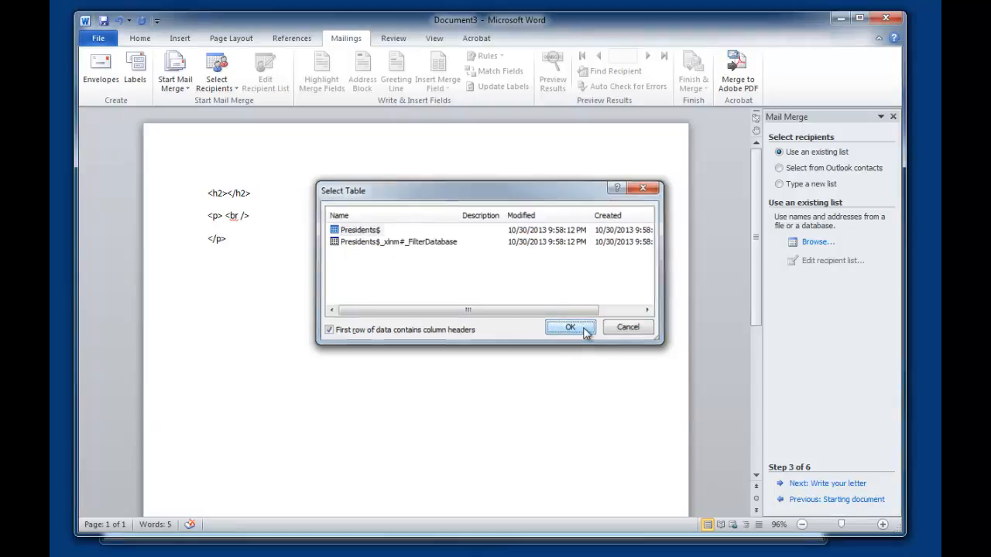
pyautogui.click(571, 326)
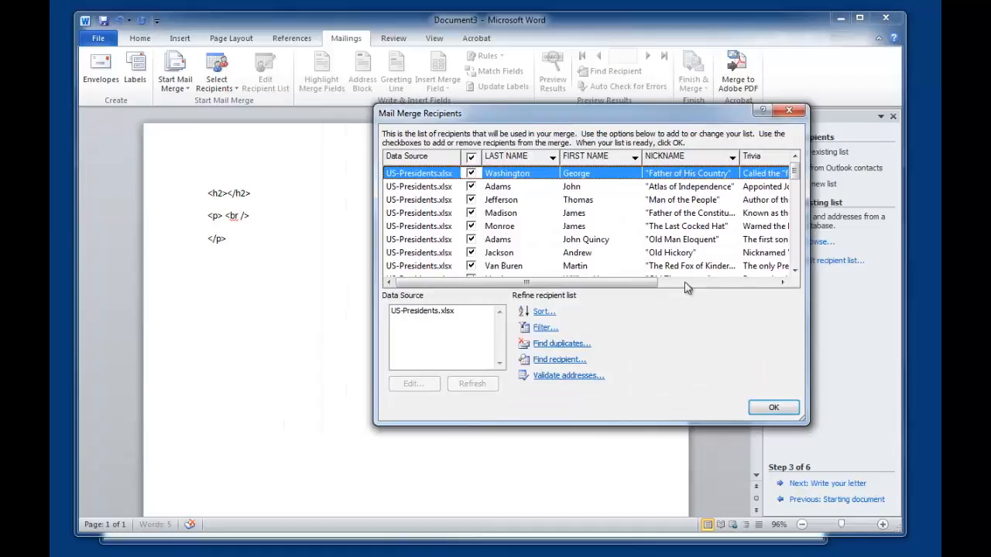
pyautogui.moveTo(582, 127)
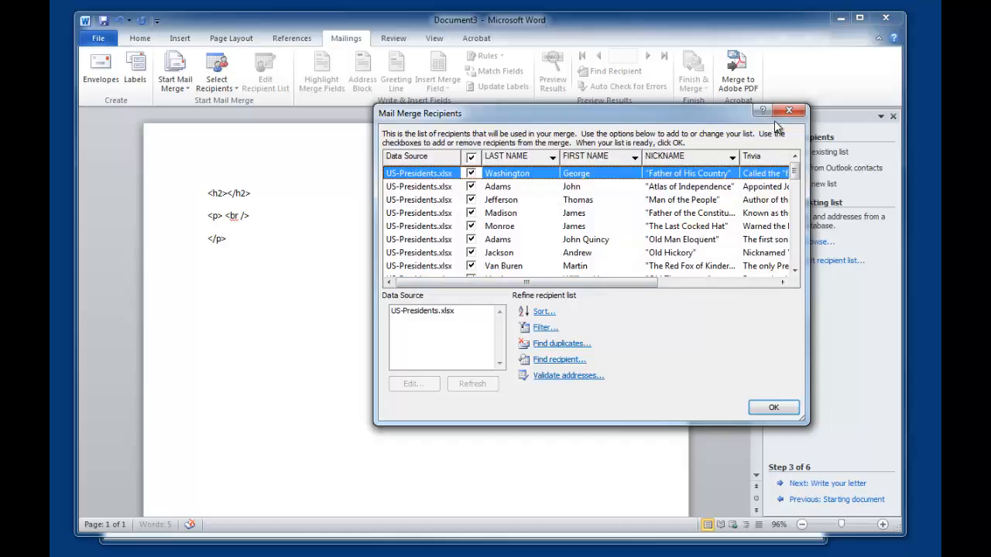
pyautogui.click(772, 407)
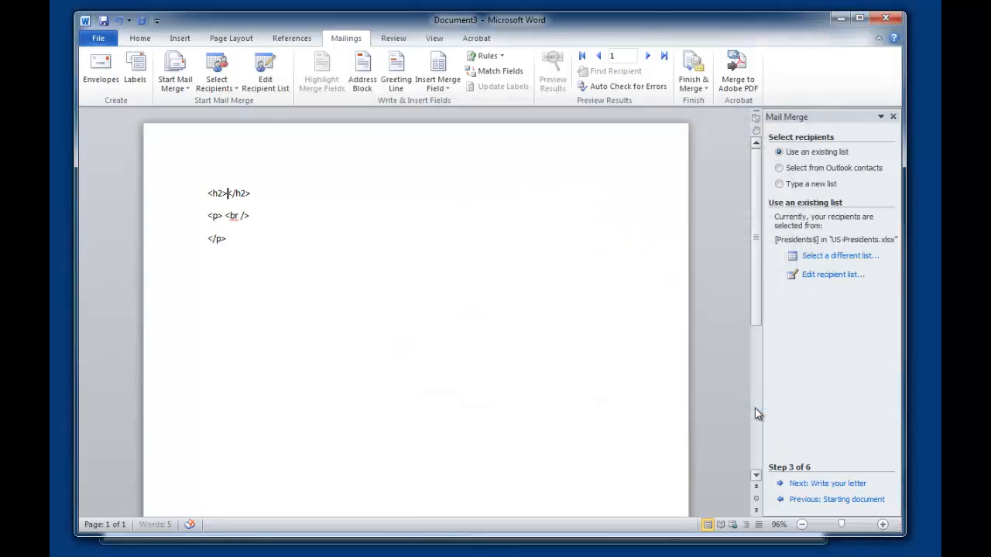
pyautogui.moveTo(374, 120)
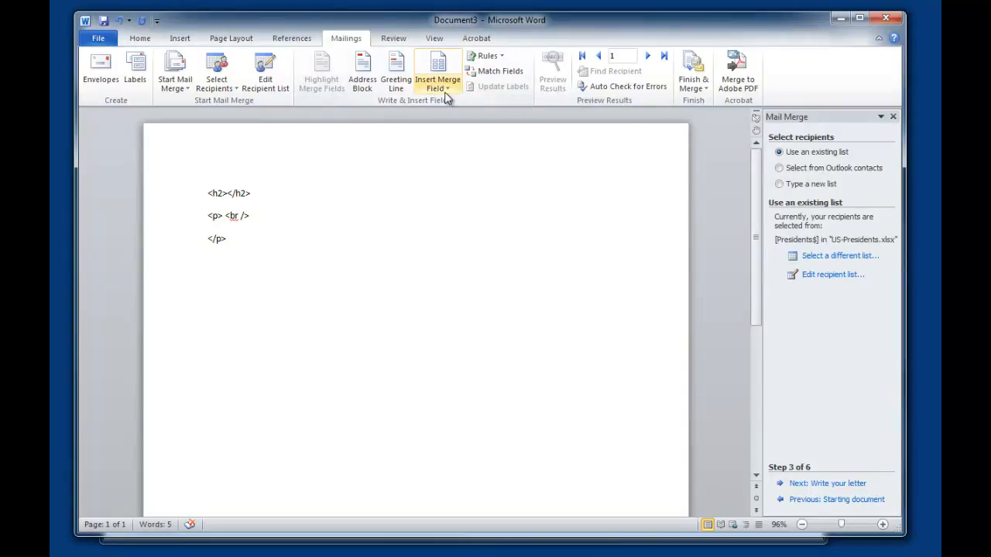
pyautogui.moveTo(437, 69)
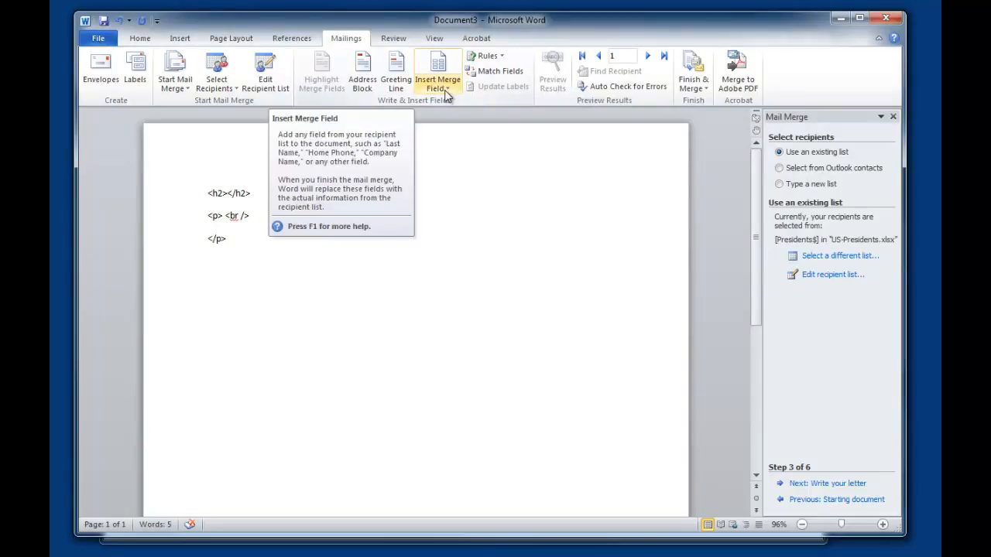
pyautogui.moveTo(148, 195)
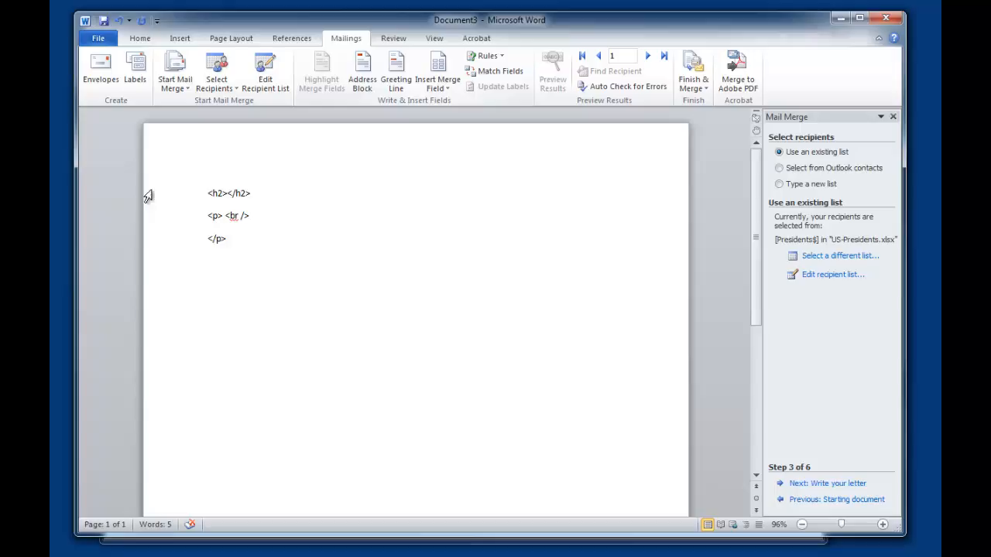
# - Insert FIRST_NAME and LAST_NAME into the h2 tags and Trivia after <p>
pyautogui.click(437, 69)
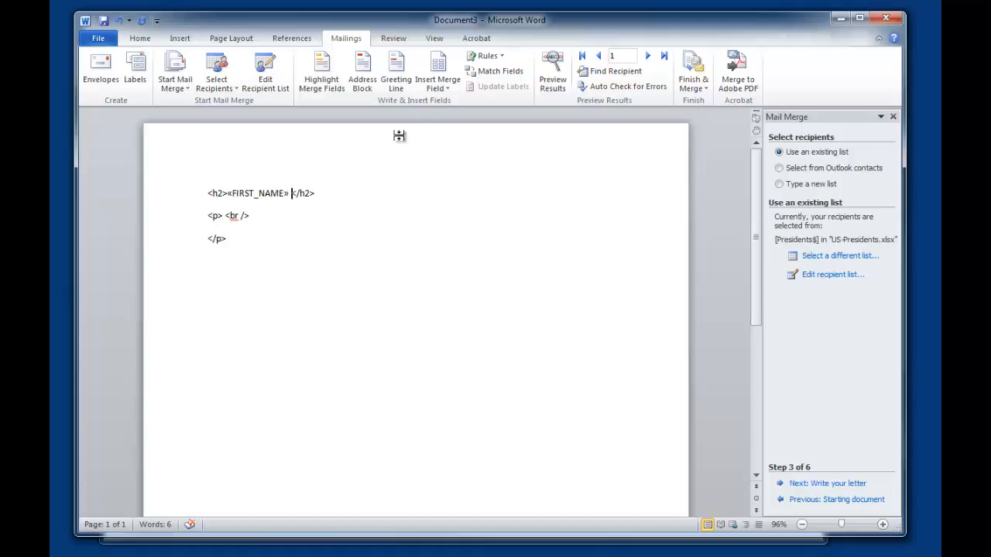
pyautogui.click(437, 73)
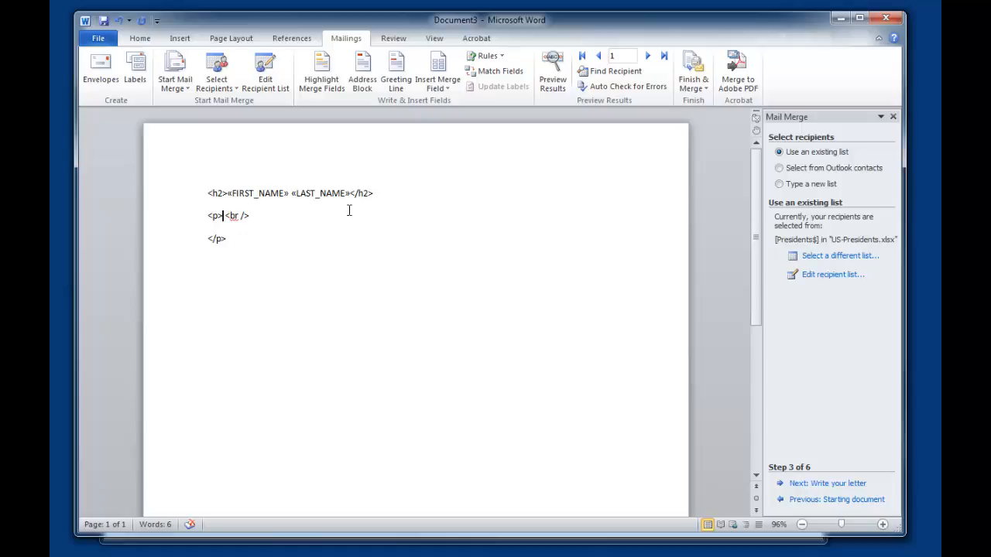
pyautogui.click(437, 70)
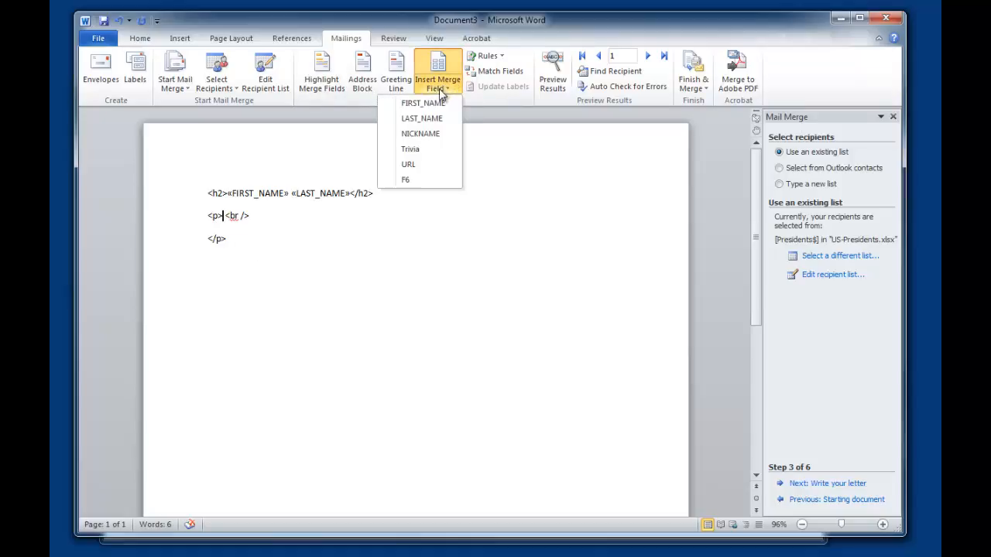
pyautogui.click(410, 149)
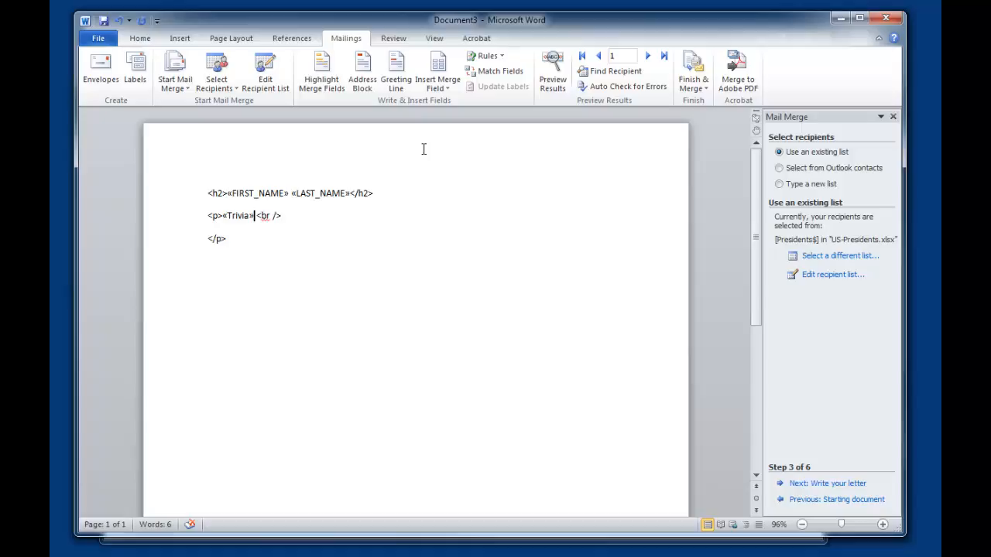
pyautogui.moveTo(226, 234)
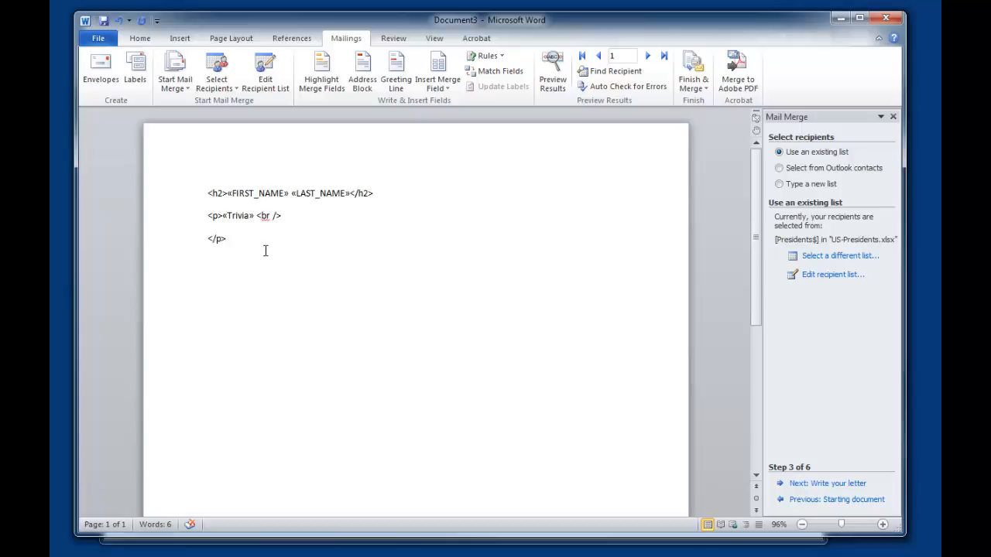
pyautogui.click(207, 238)
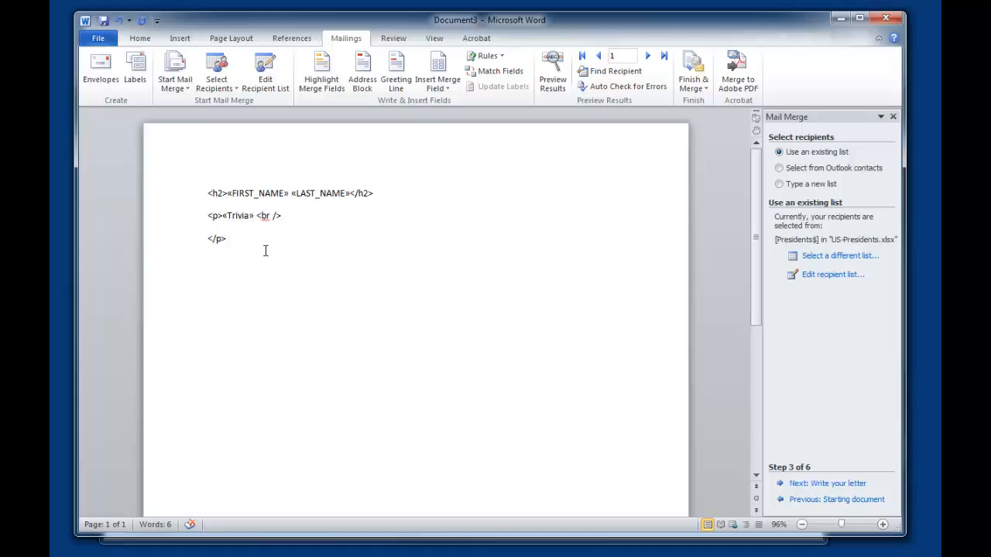
# - Add an <a href> 'Wikipedia Page' link whose href is the URL merge field
pyautogui.write('<')
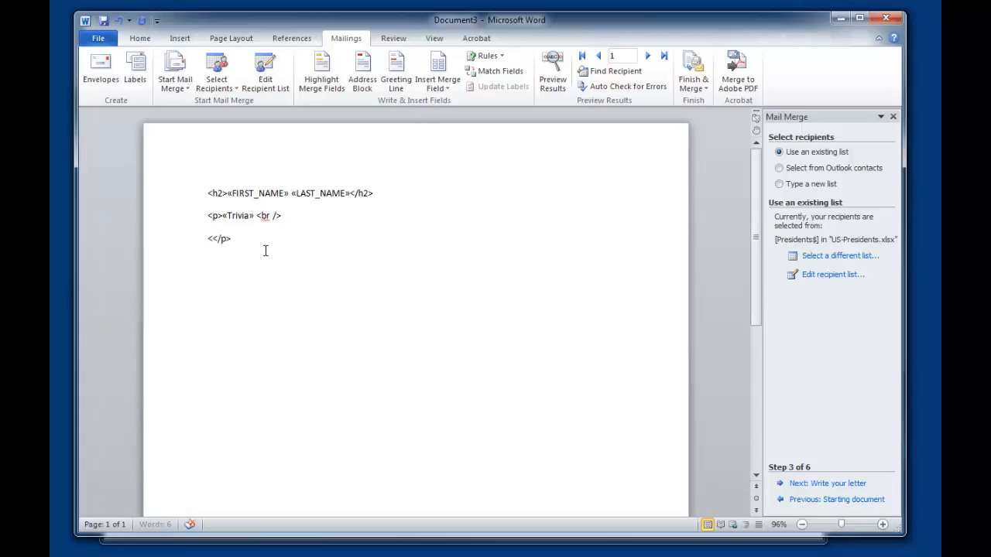
pyautogui.write('a href=""></a>')
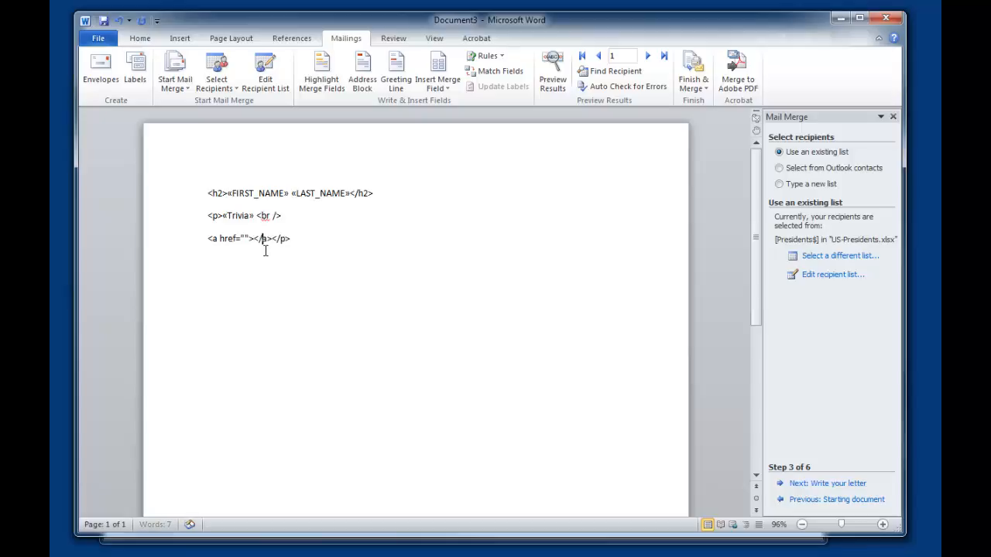
pyautogui.write('Wikipedia Page')
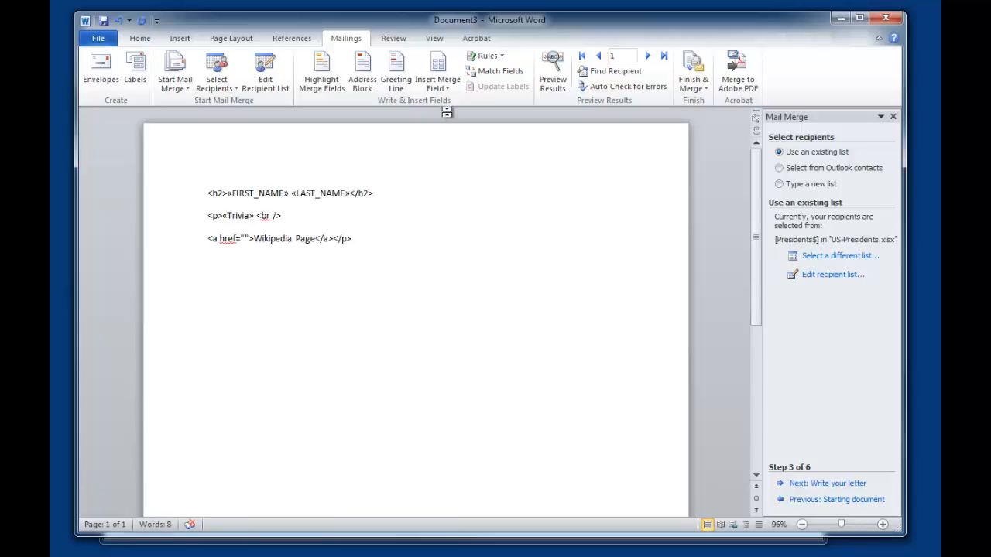
pyautogui.click(437, 70)
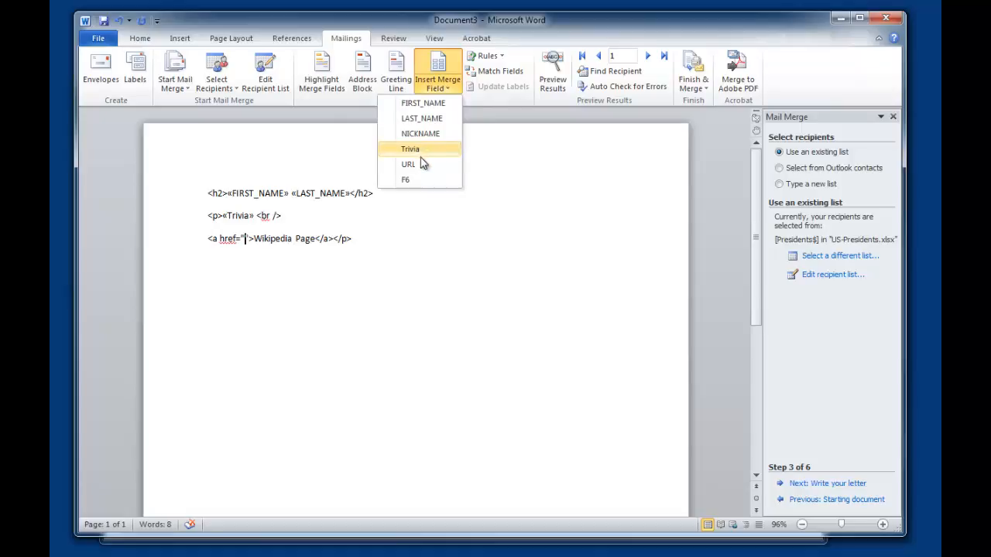
pyautogui.click(407, 164)
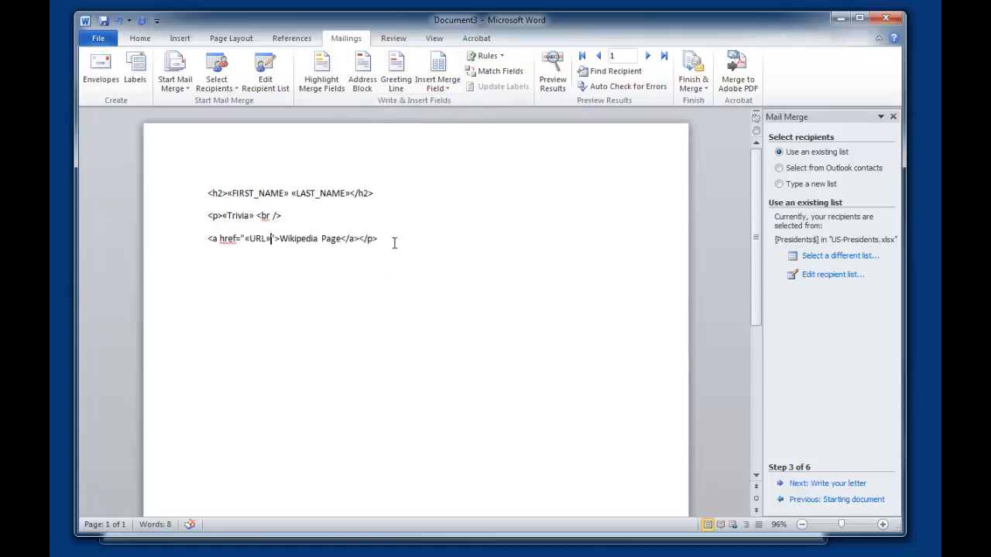
pyautogui.moveTo(359, 225)
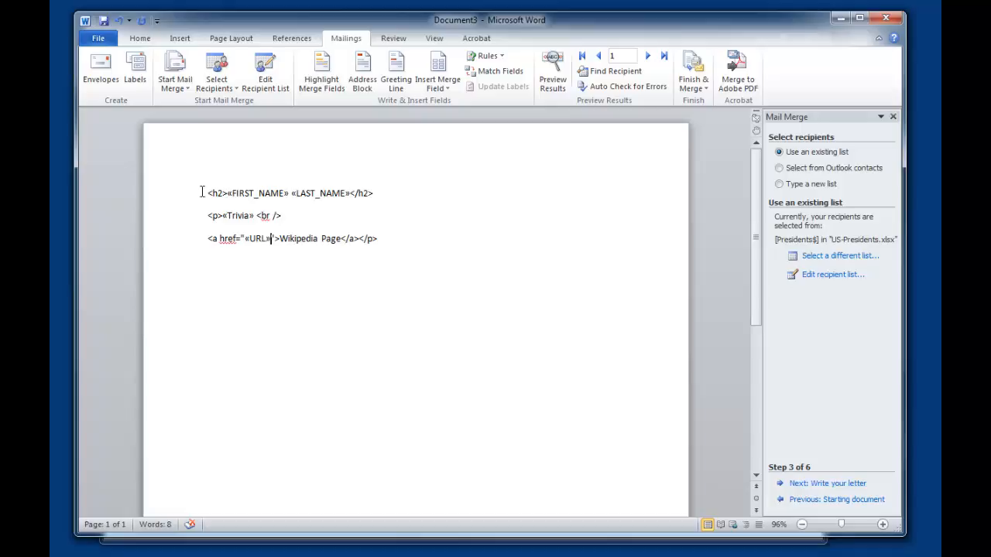
pyautogui.moveTo(452, 113)
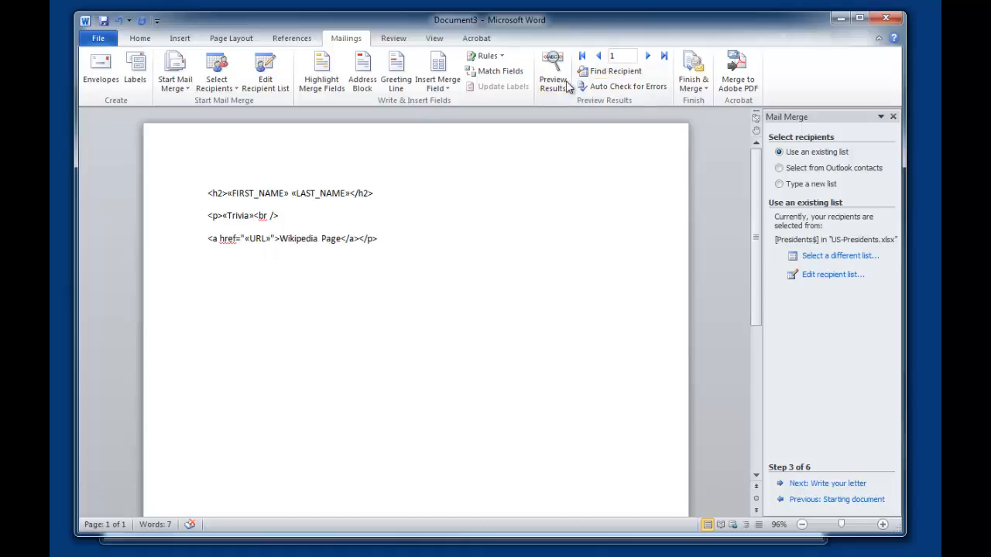
# - Preview merged data, check John Adams's record, and return to George Washington
pyautogui.click(552, 69)
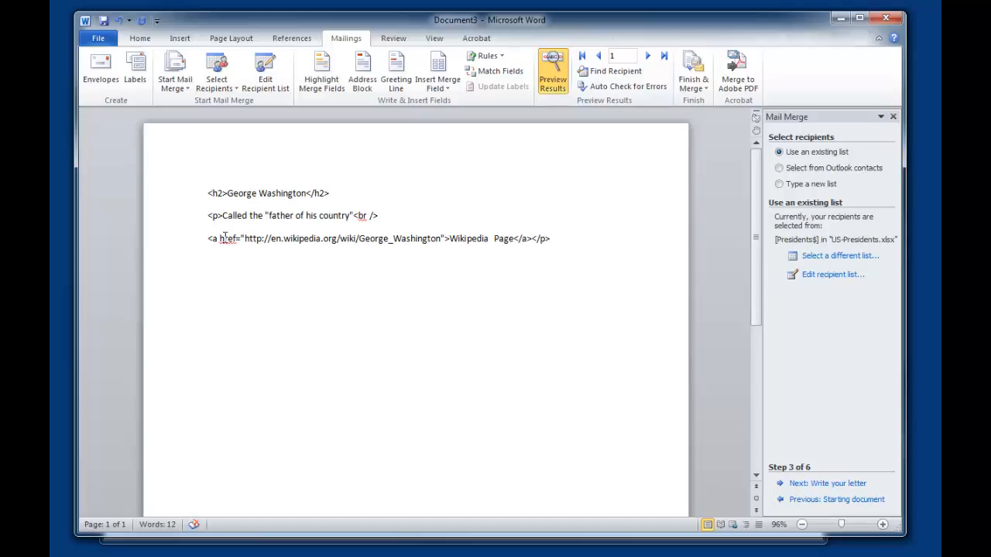
pyautogui.moveTo(229, 241)
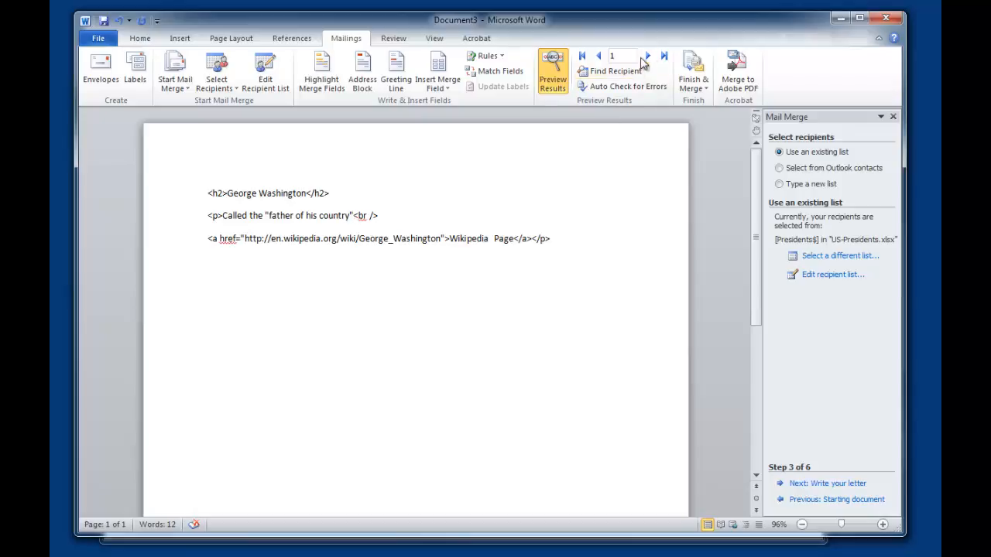
pyautogui.click(647, 54)
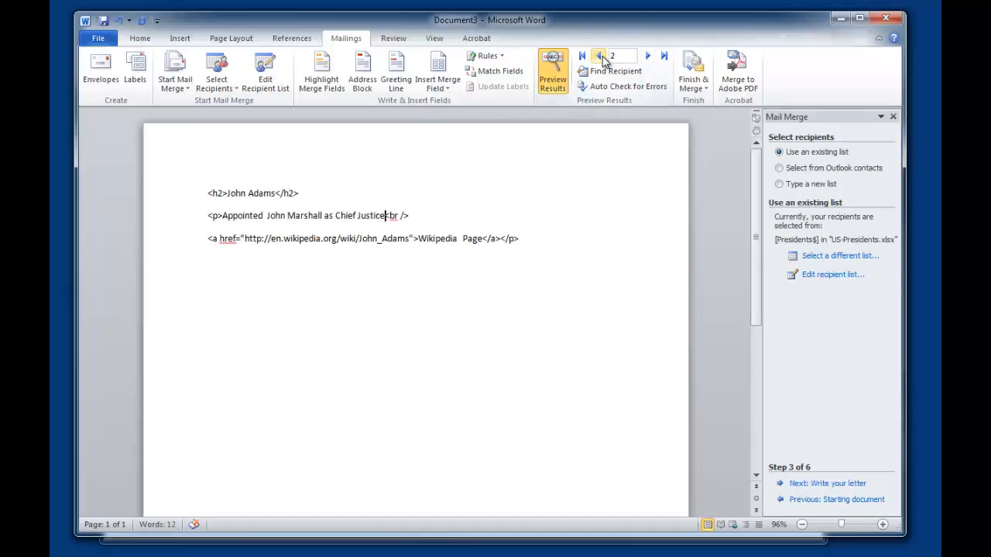
pyautogui.click(598, 55)
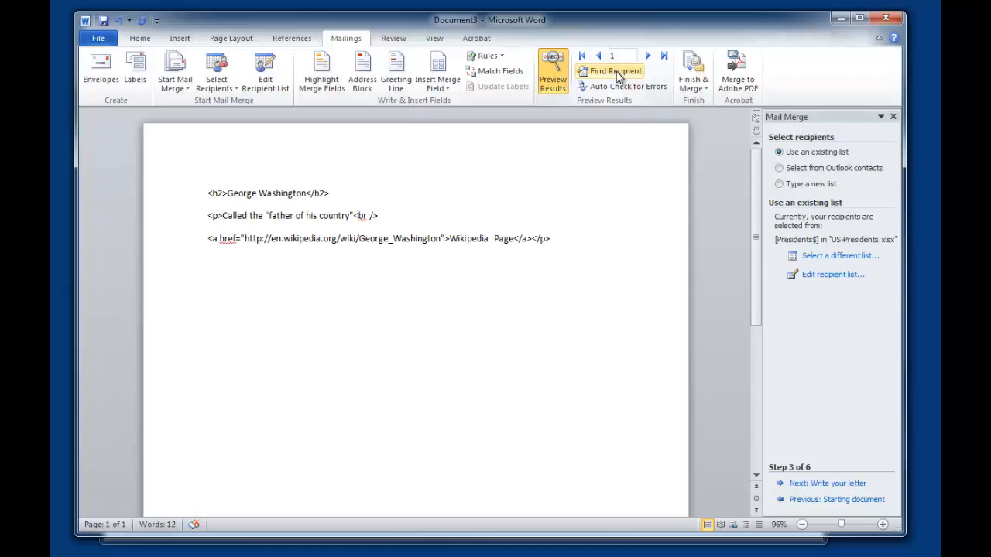
pyautogui.moveTo(820, 451)
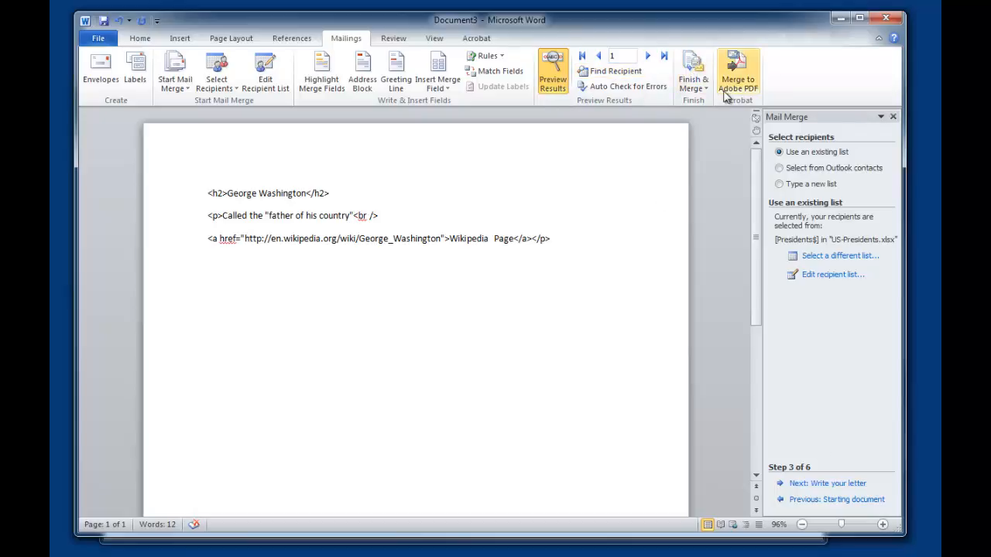
# - Finish & Merge all records into a new editable document of individual snippets
pyautogui.click(693, 74)
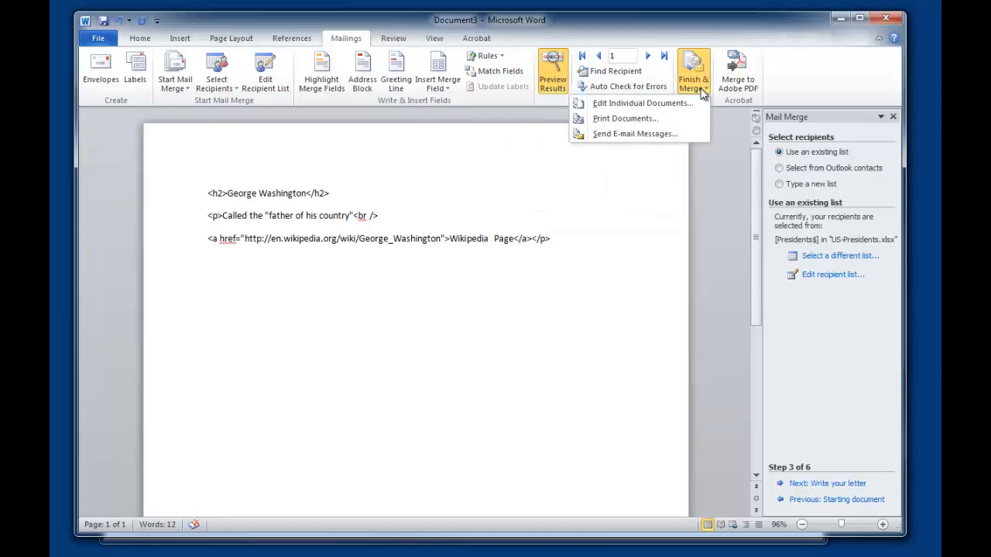
pyautogui.moveTo(642, 103)
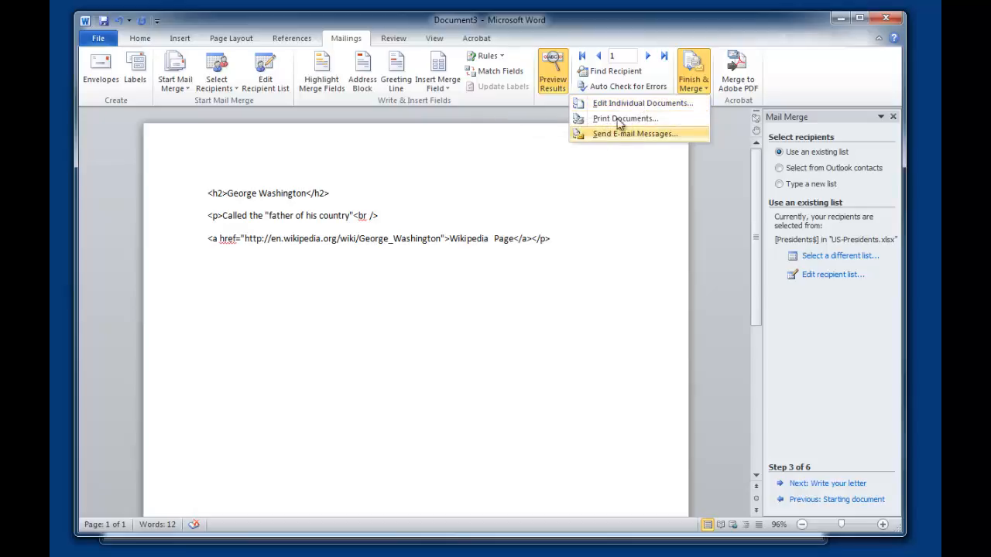
pyautogui.moveTo(642, 103)
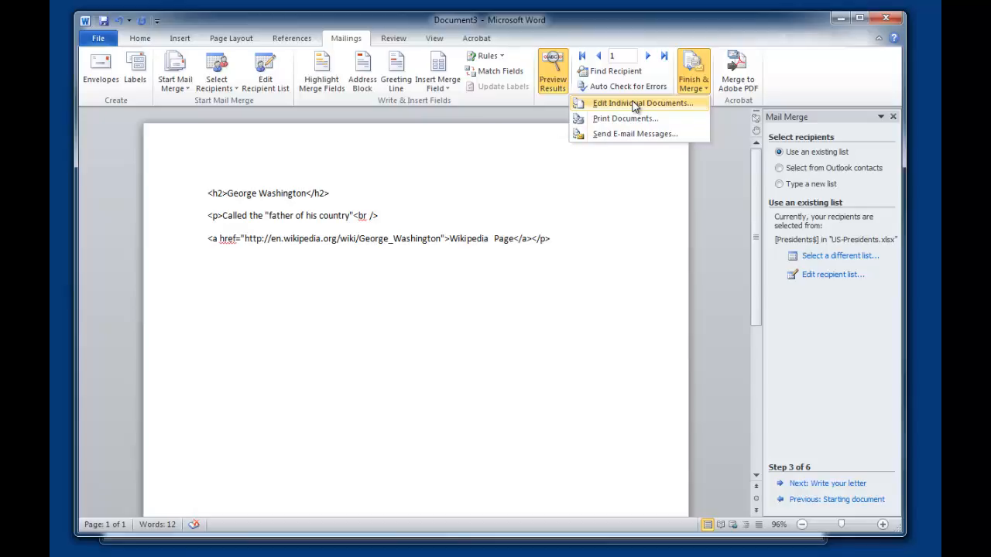
pyautogui.click(643, 103)
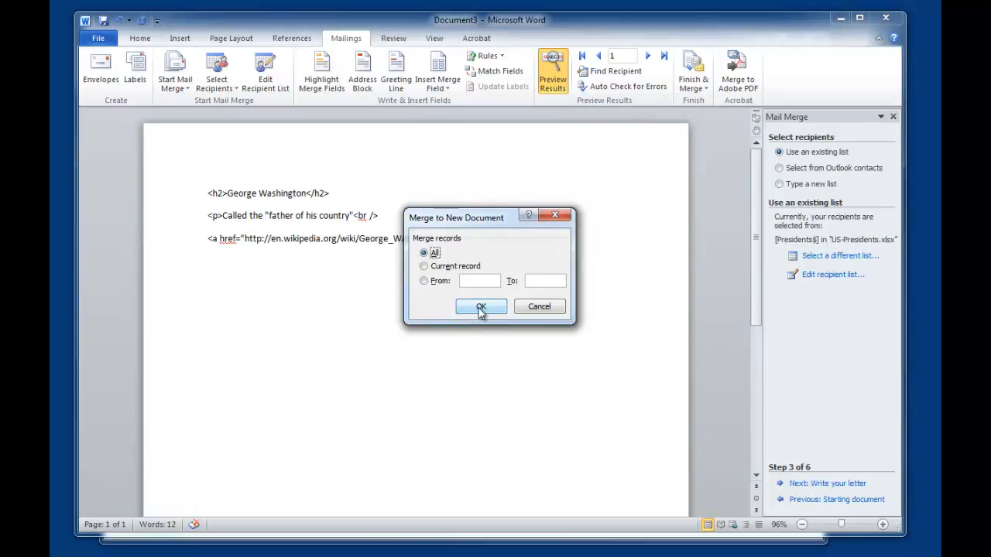
pyautogui.click(480, 306)
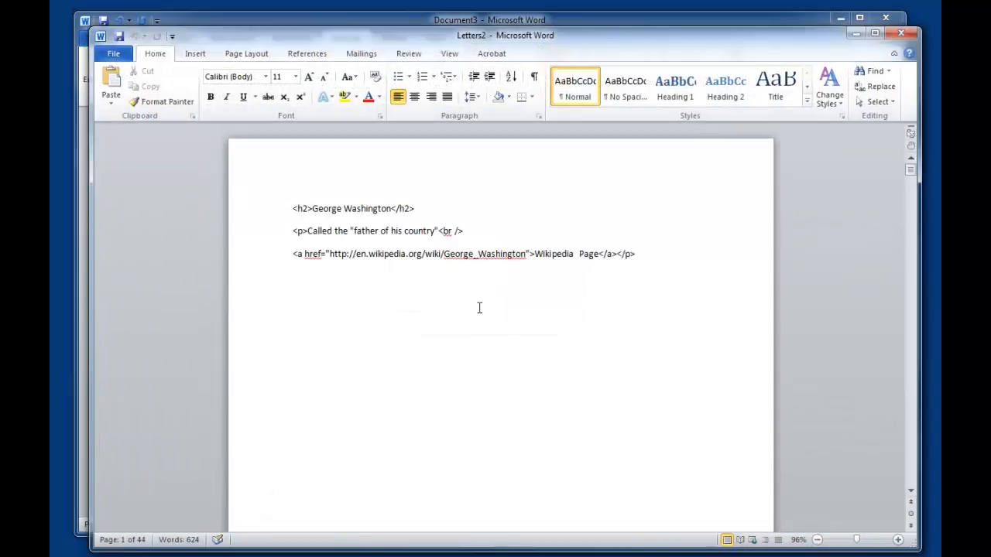
pyautogui.moveTo(434, 299)
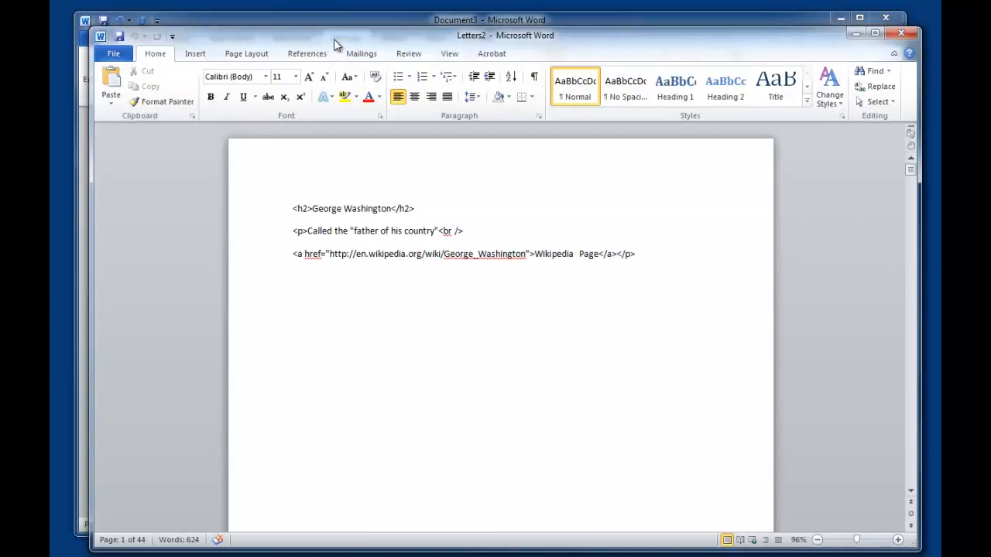
pyautogui.moveTo(829, 168)
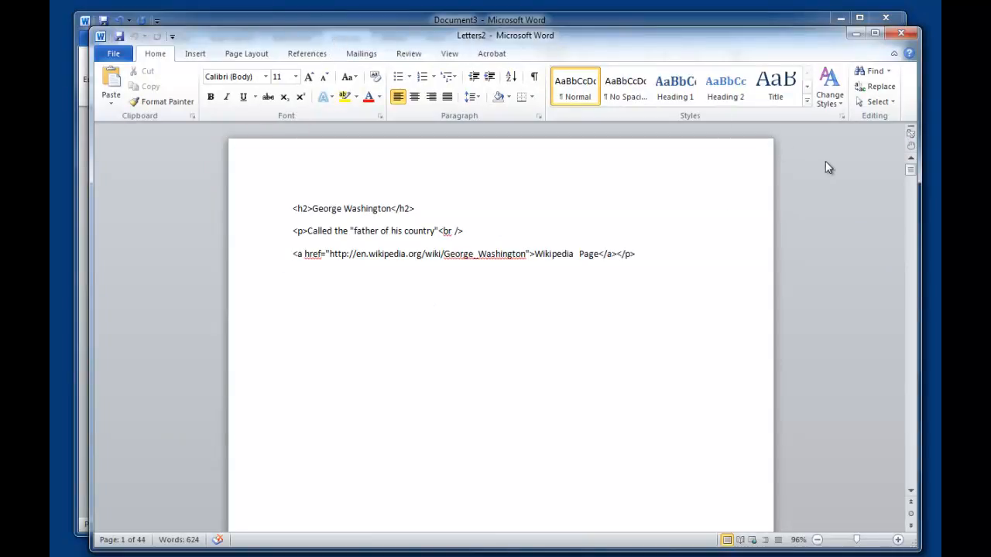
# - Scroll through the 44-page merged document to review the president snippets
pyautogui.scroll(-3)
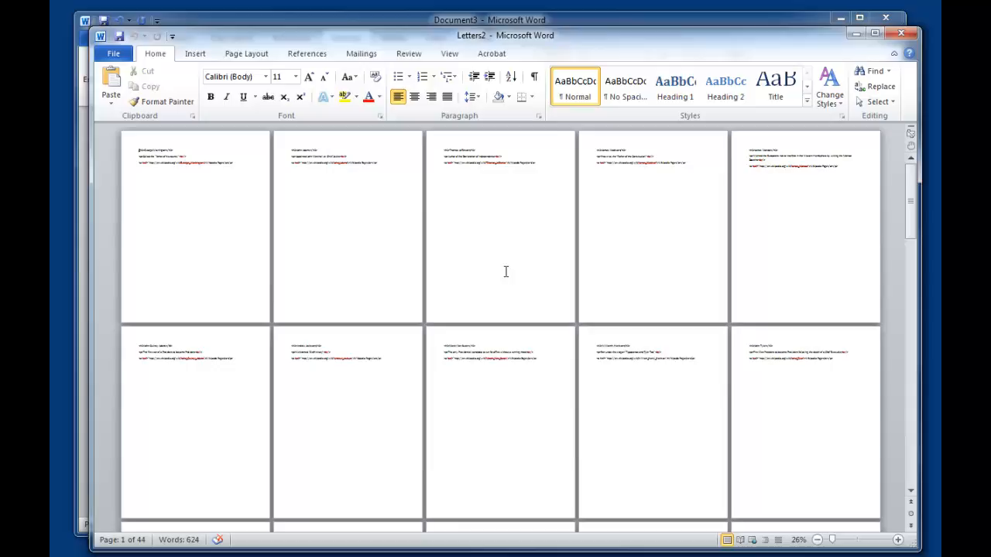
pyautogui.scroll(-3)
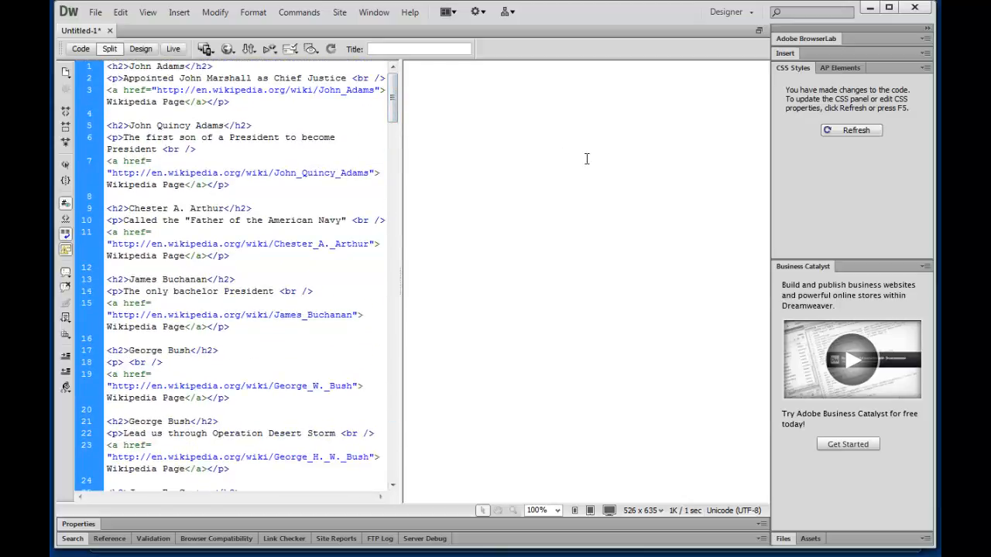
# - Refresh Dreamweaver's Design view so the president snippets render as headings, trivia and links
pyautogui.click(138, 126)
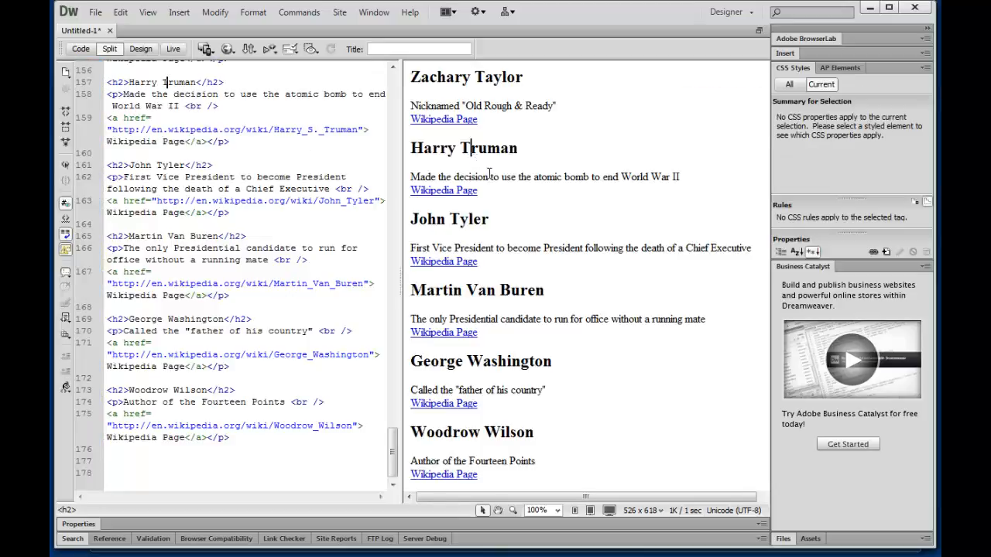
# - Scroll through the rendered president entries, then return to the Letters2 Word document and deselect
pyautogui.scroll(-3)
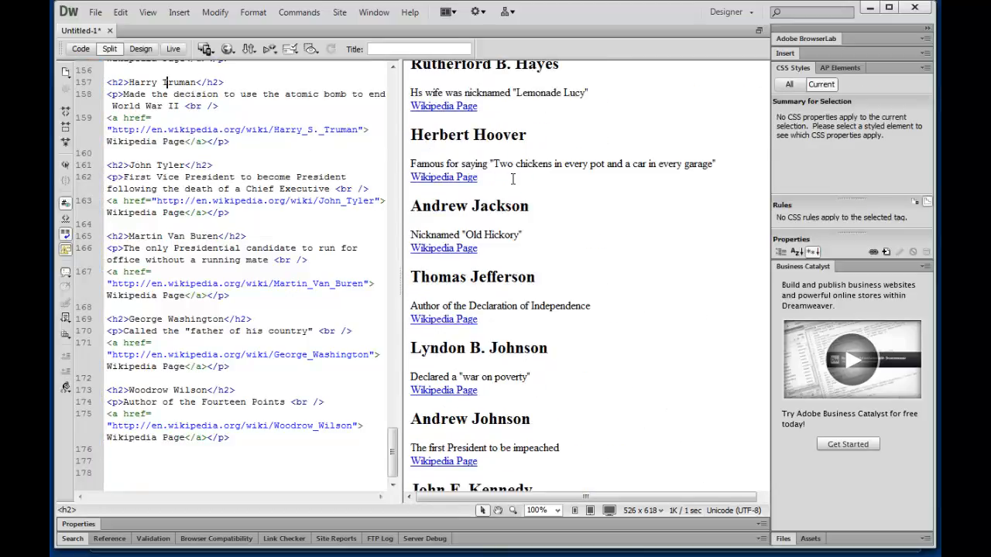
pyautogui.scroll(-3)
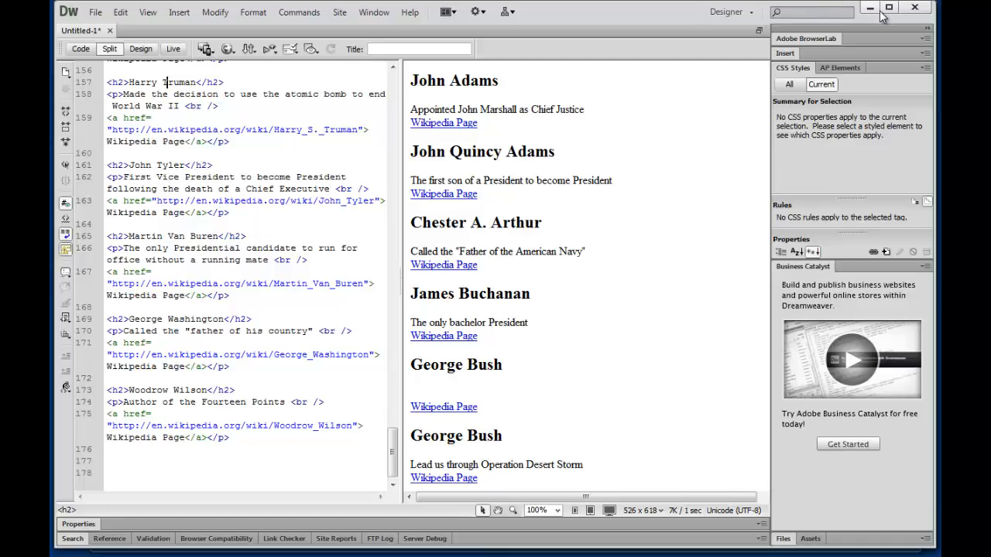
pyautogui.moveTo(646, 13)
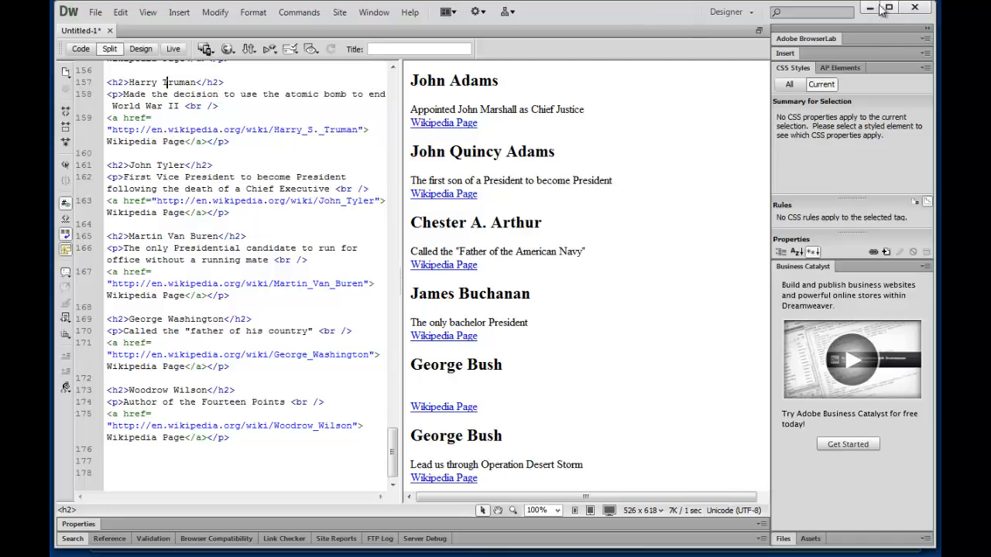
pyautogui.moveTo(869, 7)
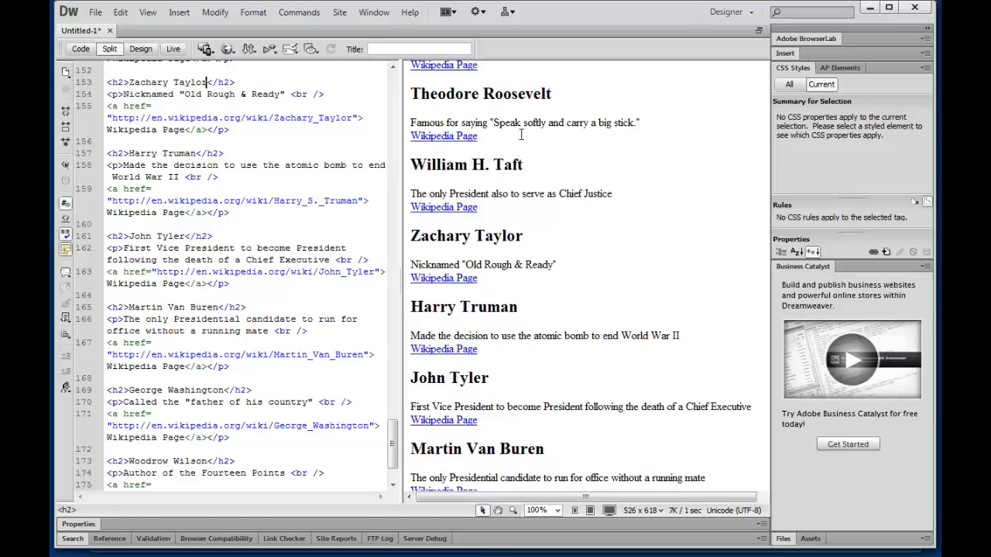
pyautogui.click(522, 235)
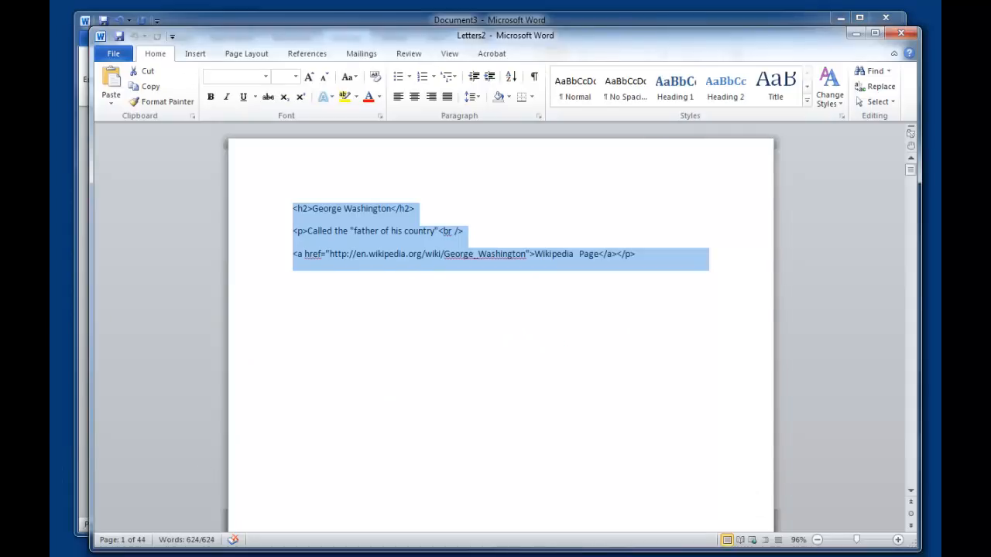
pyautogui.click(499, 348)
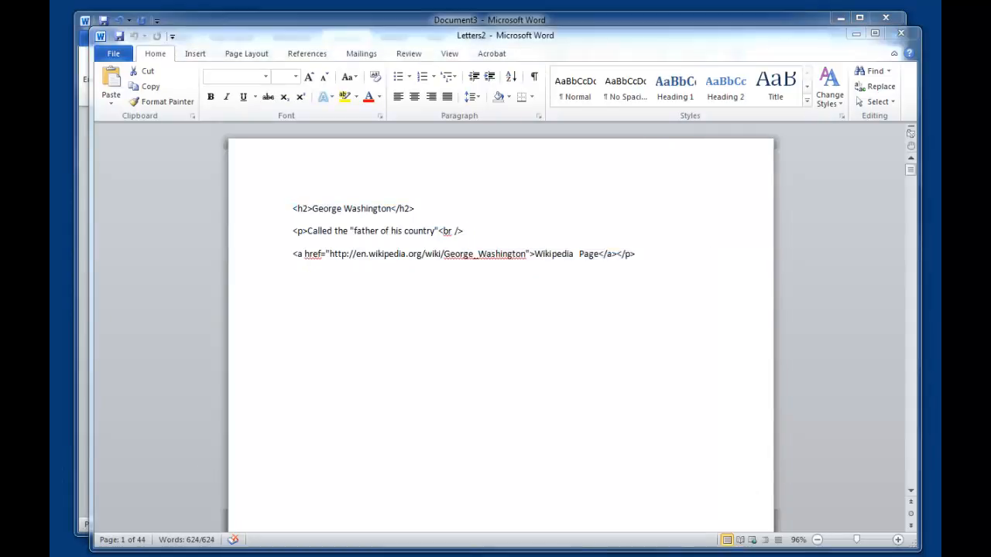